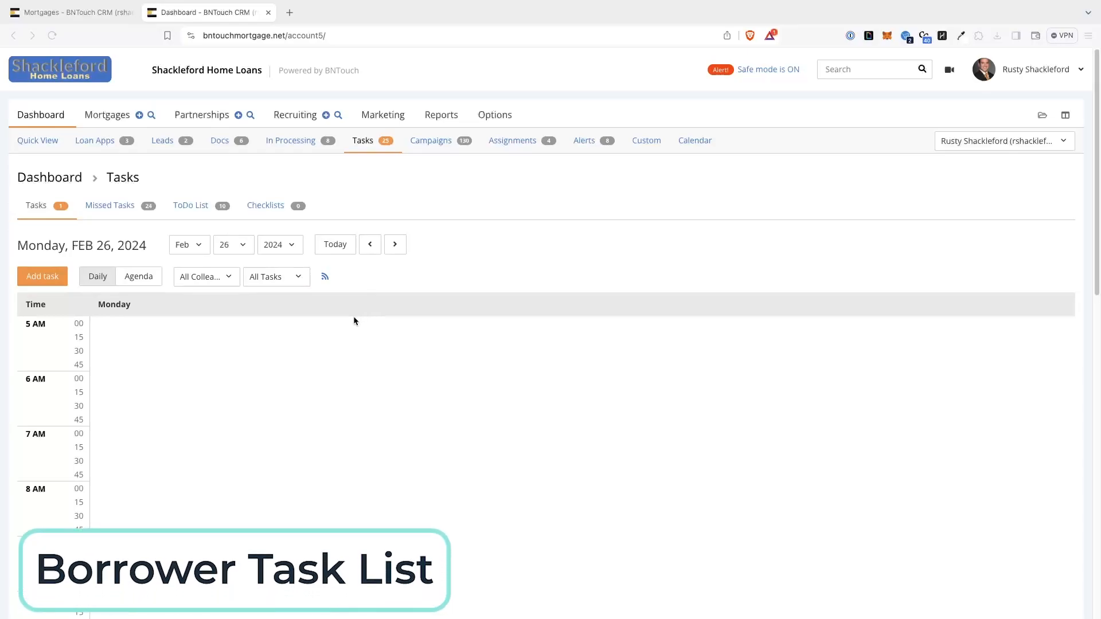
pyautogui.moveTo(331, 336)
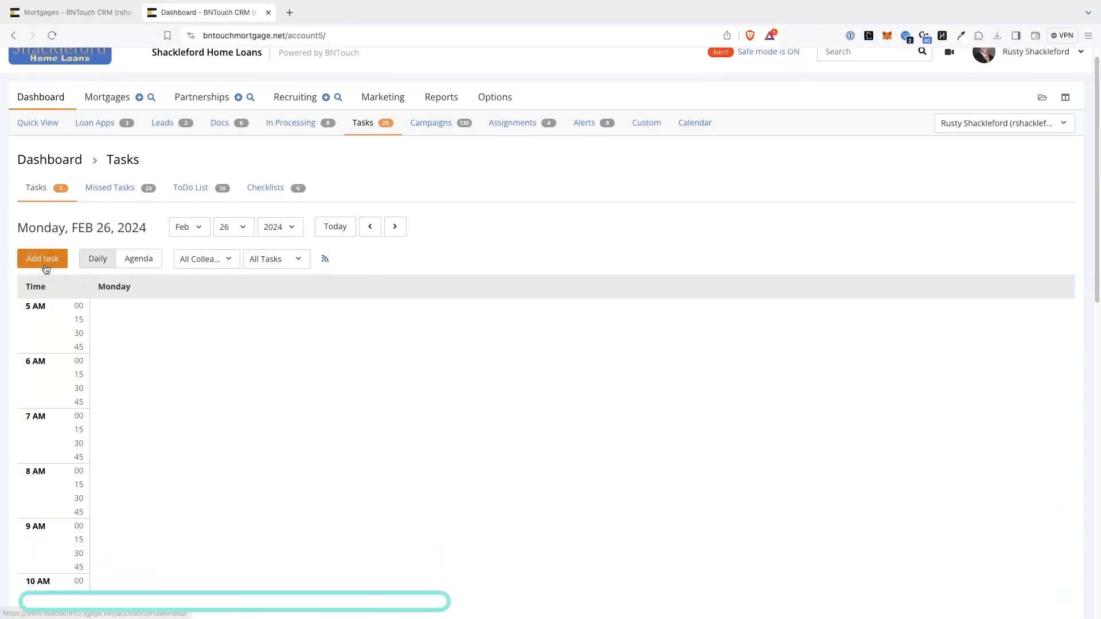
# Add a 6 am 'Call Mark about yesterday's meeting' task, then open the 8 am task's client record.
pyautogui.click(42, 259)
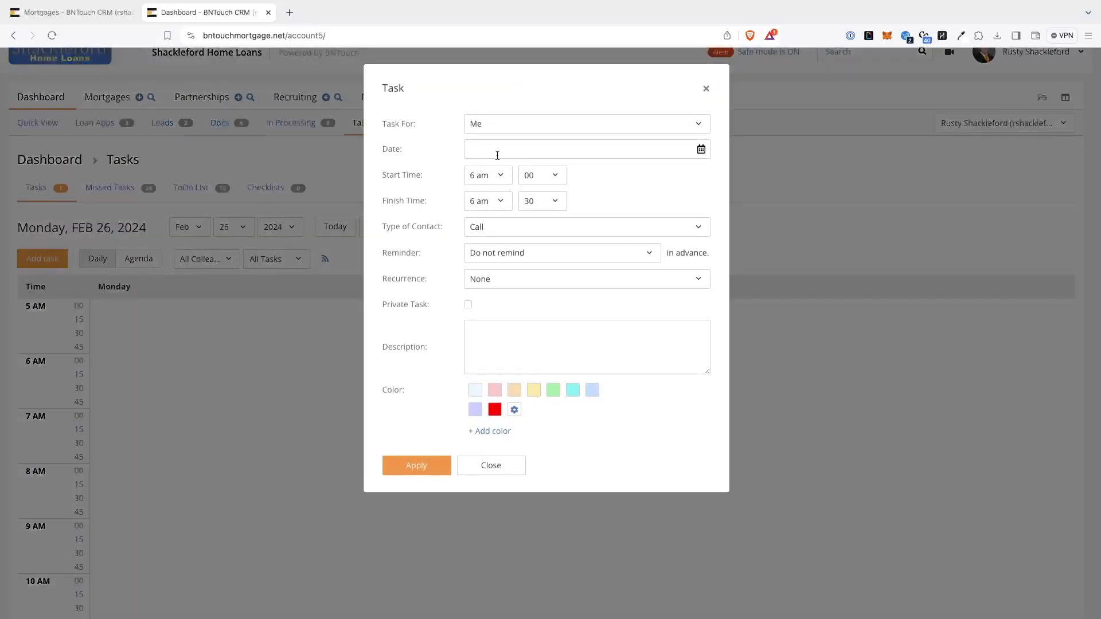
pyautogui.click(586, 346)
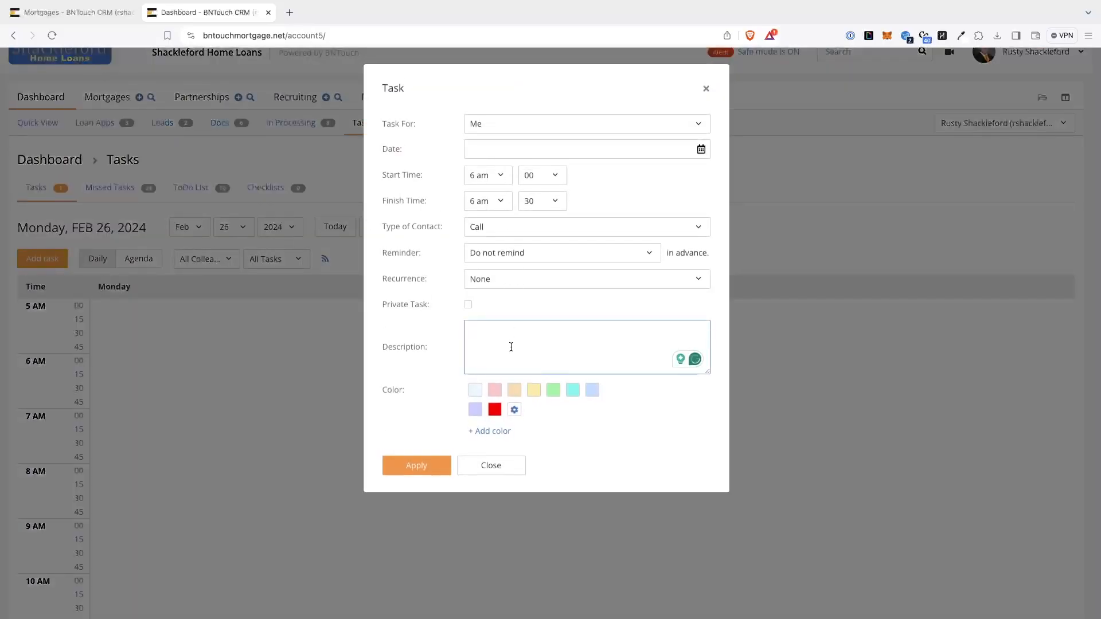
pyautogui.write('Call Mark about yesterda')
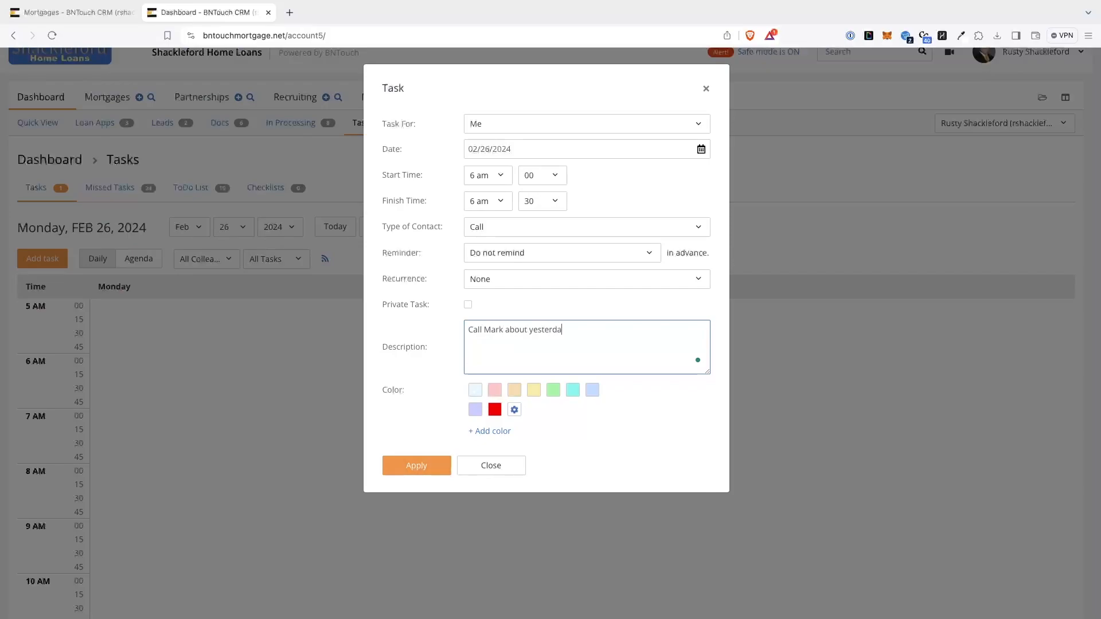
pyautogui.write("y's meeting")
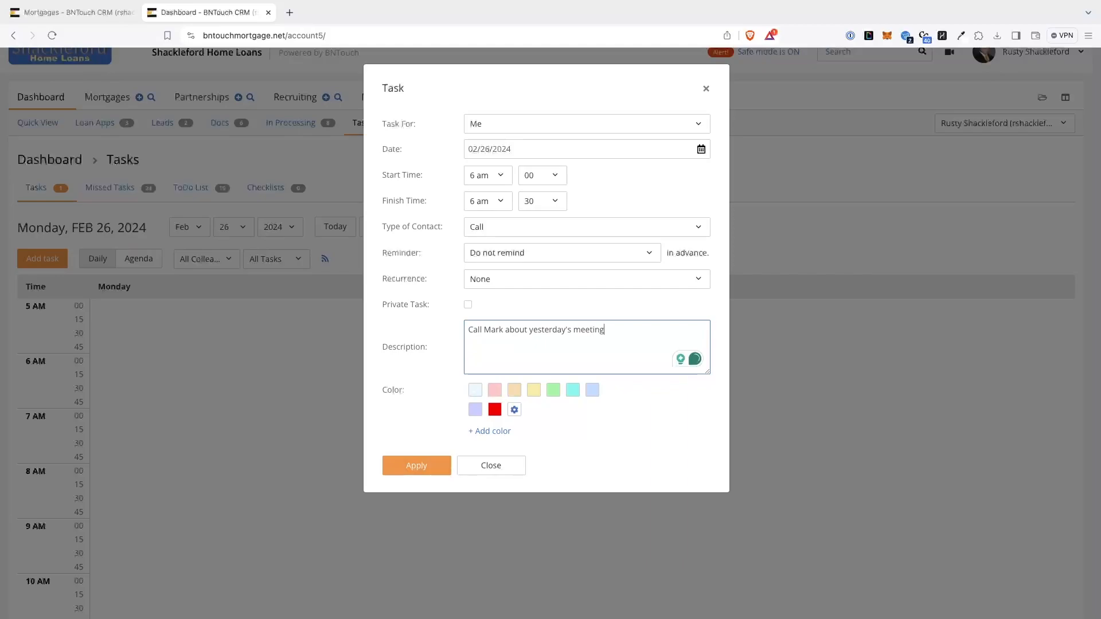
pyautogui.click(416, 465)
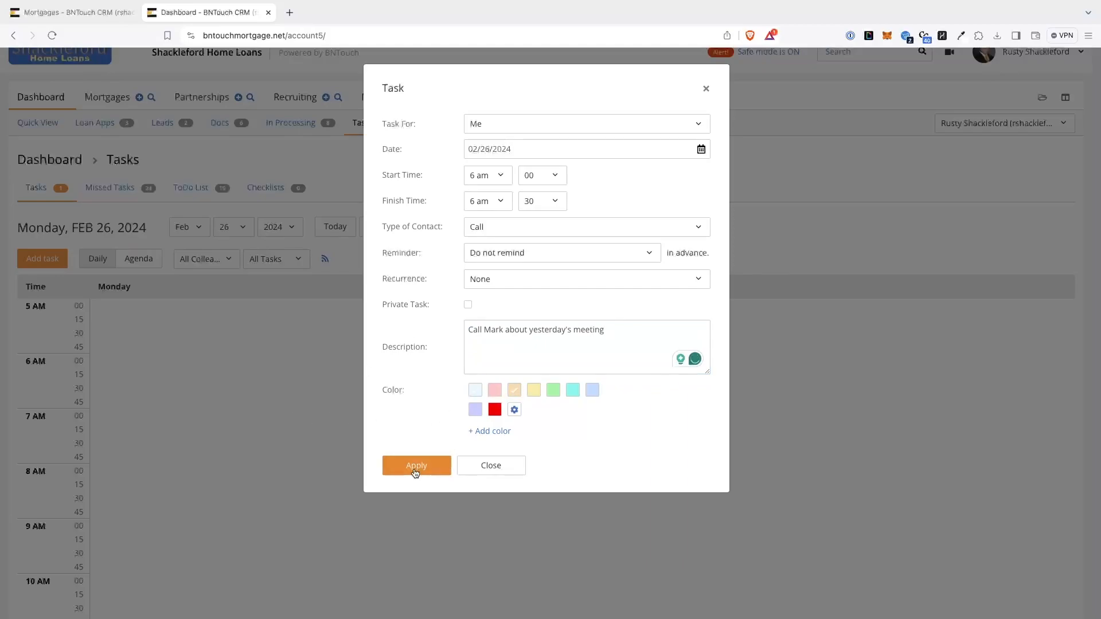
pyautogui.click(415, 465)
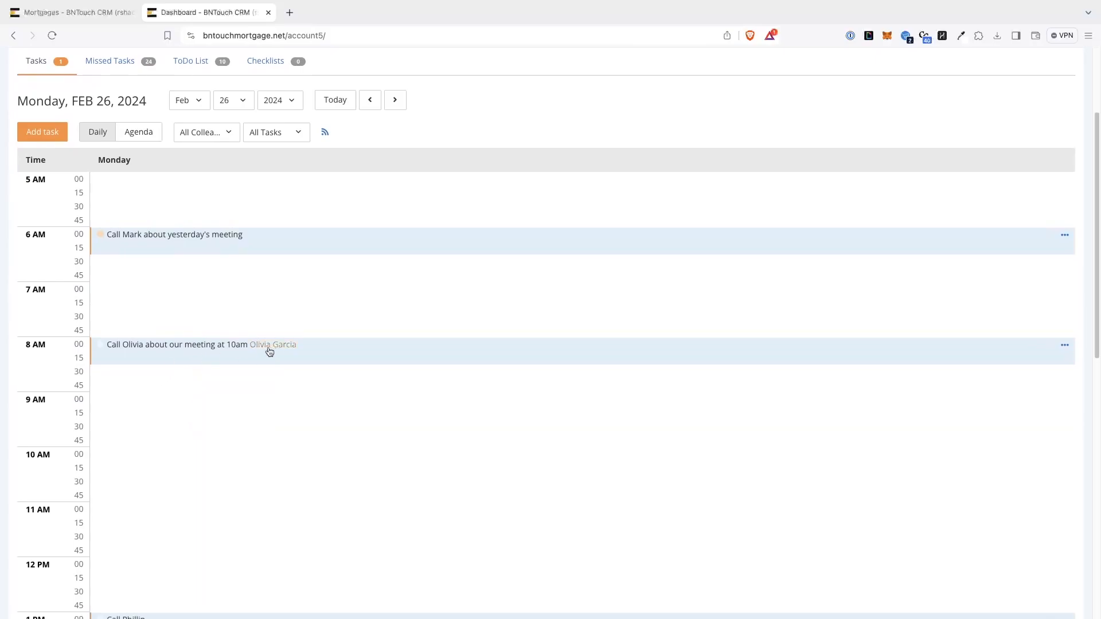
pyautogui.click(176, 344)
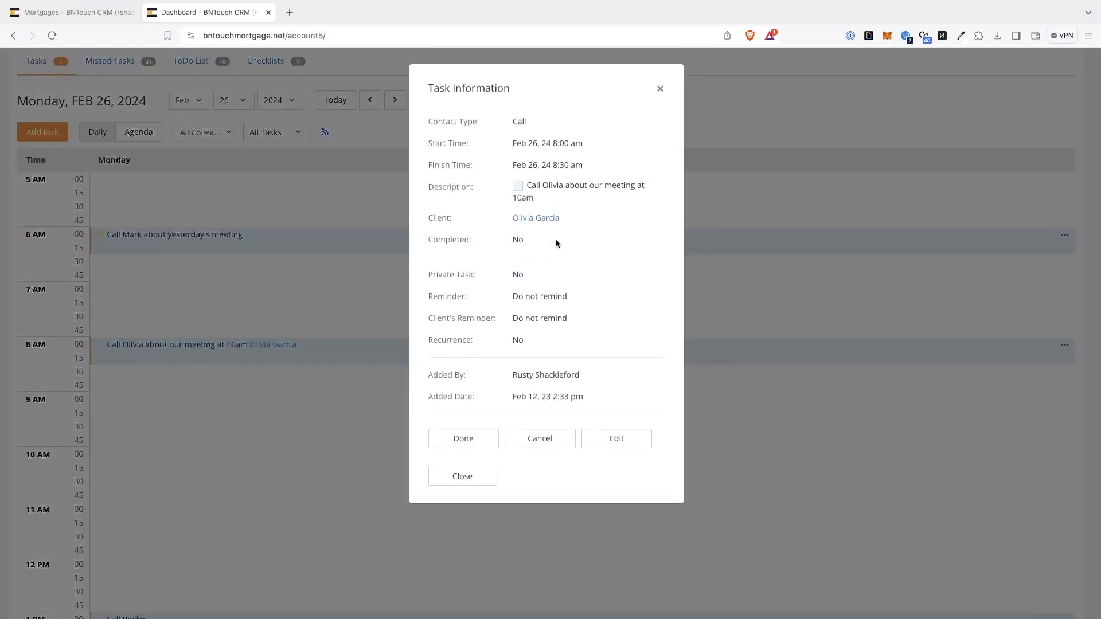
pyautogui.click(535, 217)
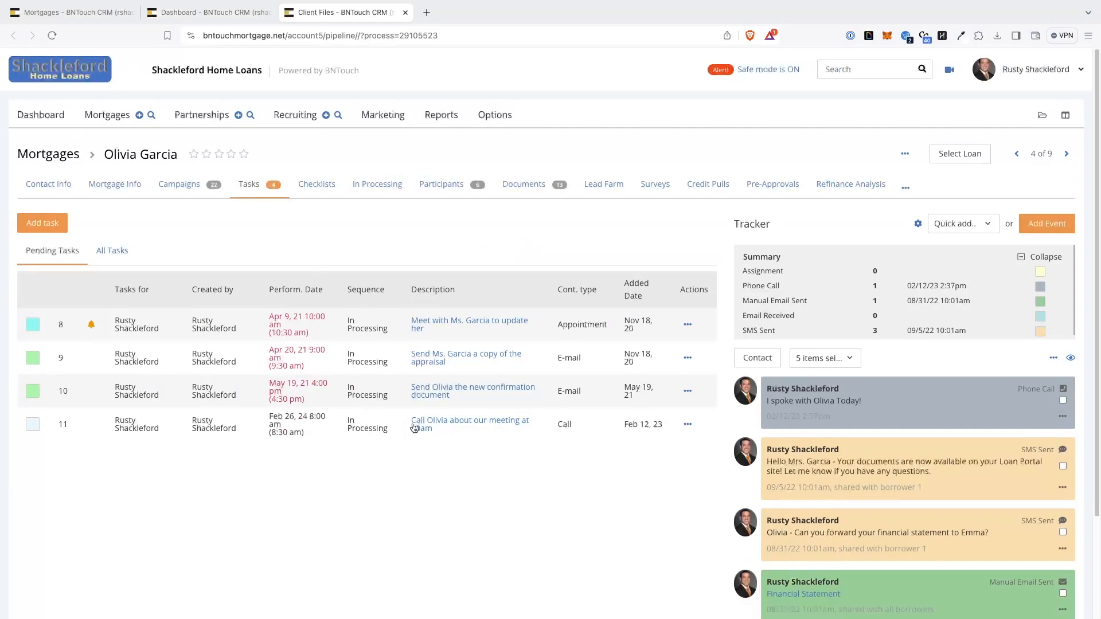
pyautogui.click(42, 223)
pyautogui.write('Call')
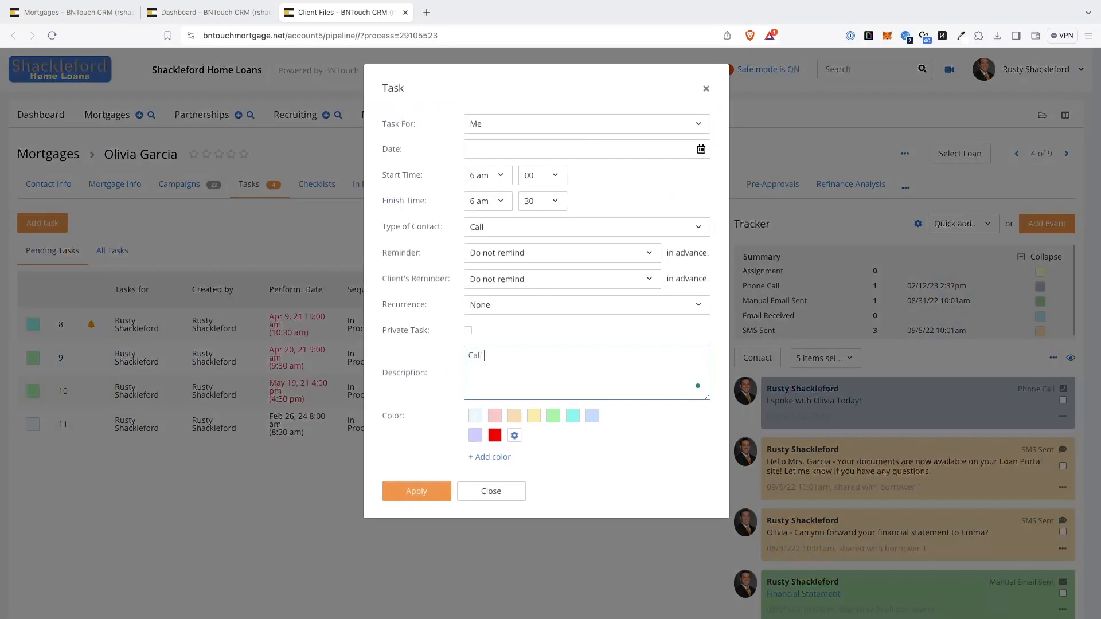
pyautogui.write('Ms. Garcia back')
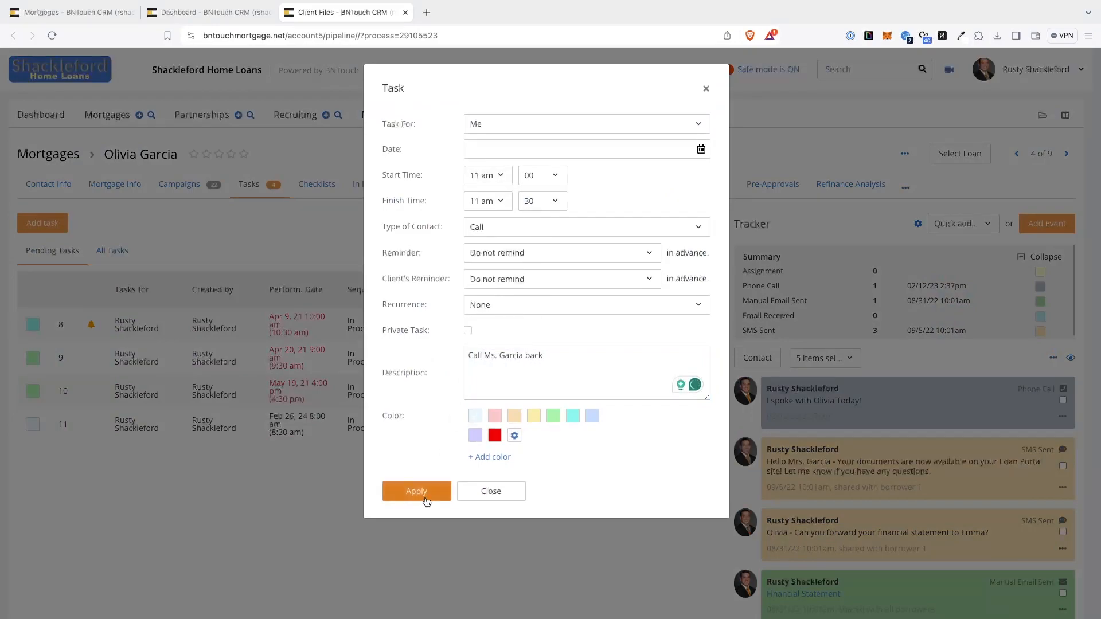
pyautogui.click(417, 491)
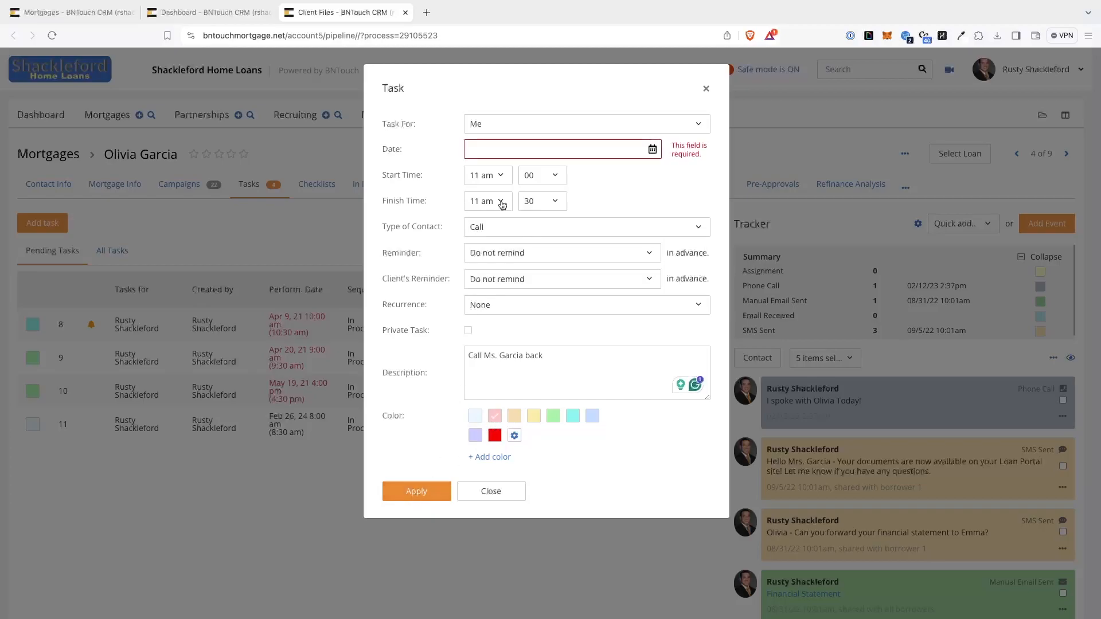
pyautogui.click(416, 491)
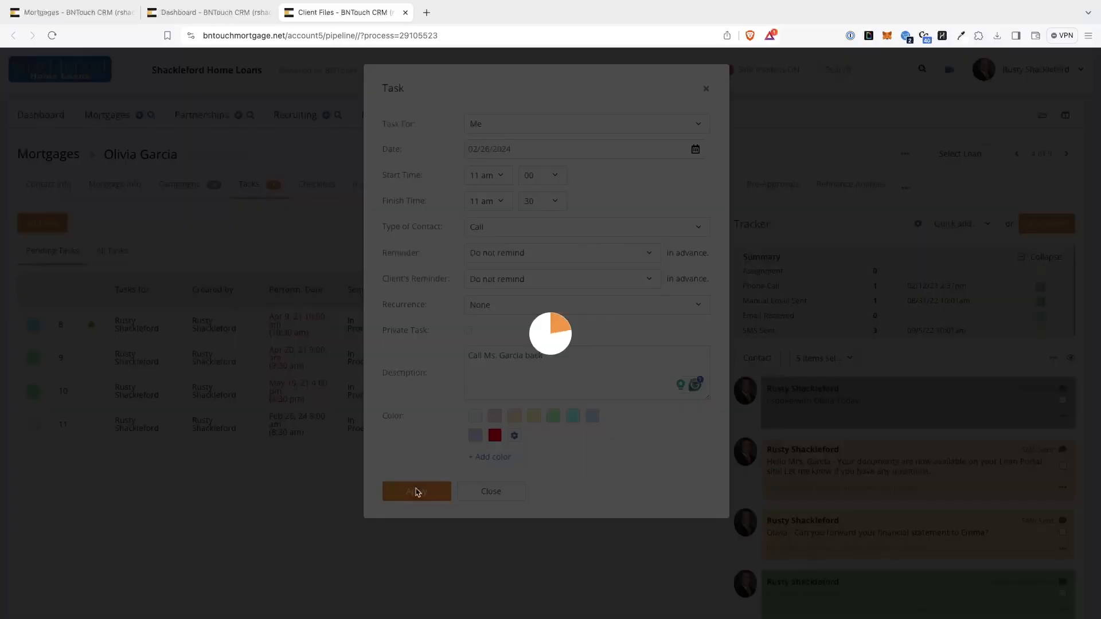
pyautogui.click(416, 491)
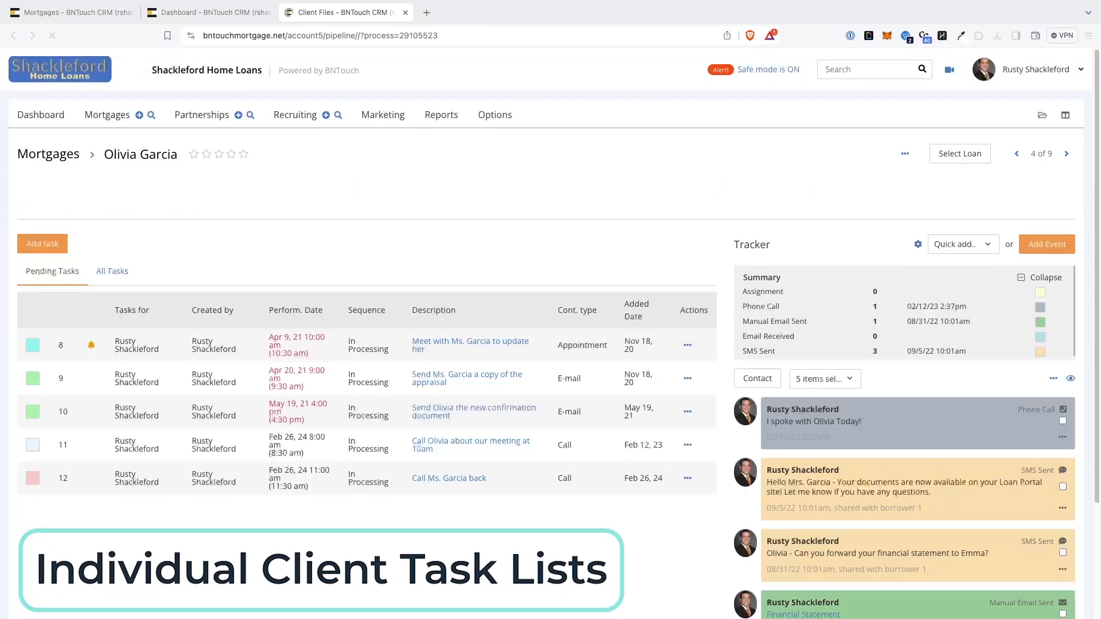
pyautogui.click(106, 115)
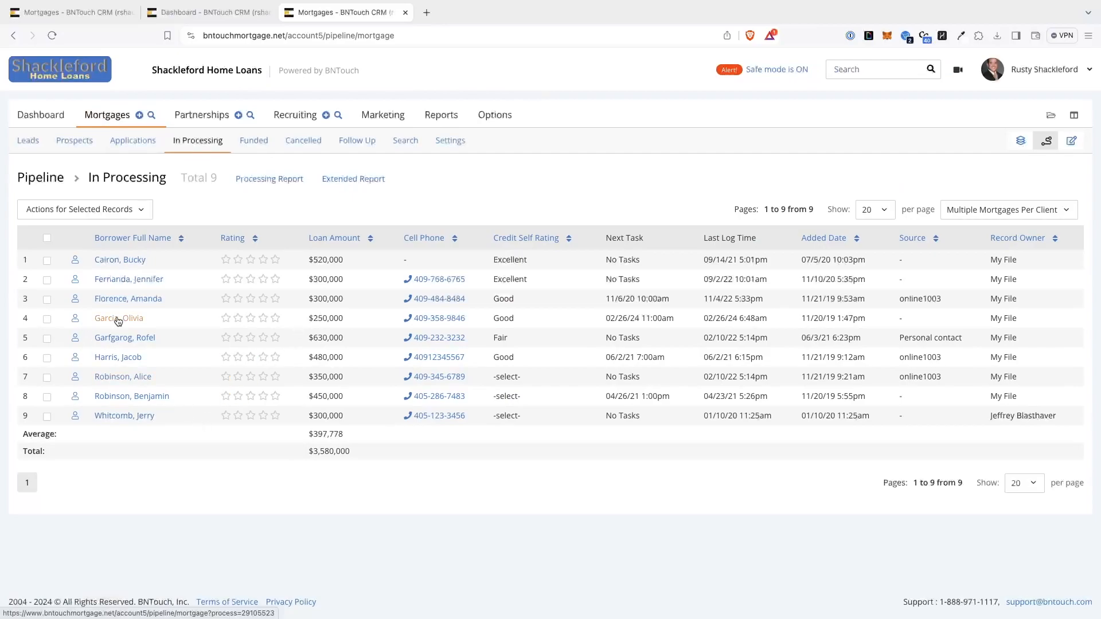
pyautogui.click(119, 319)
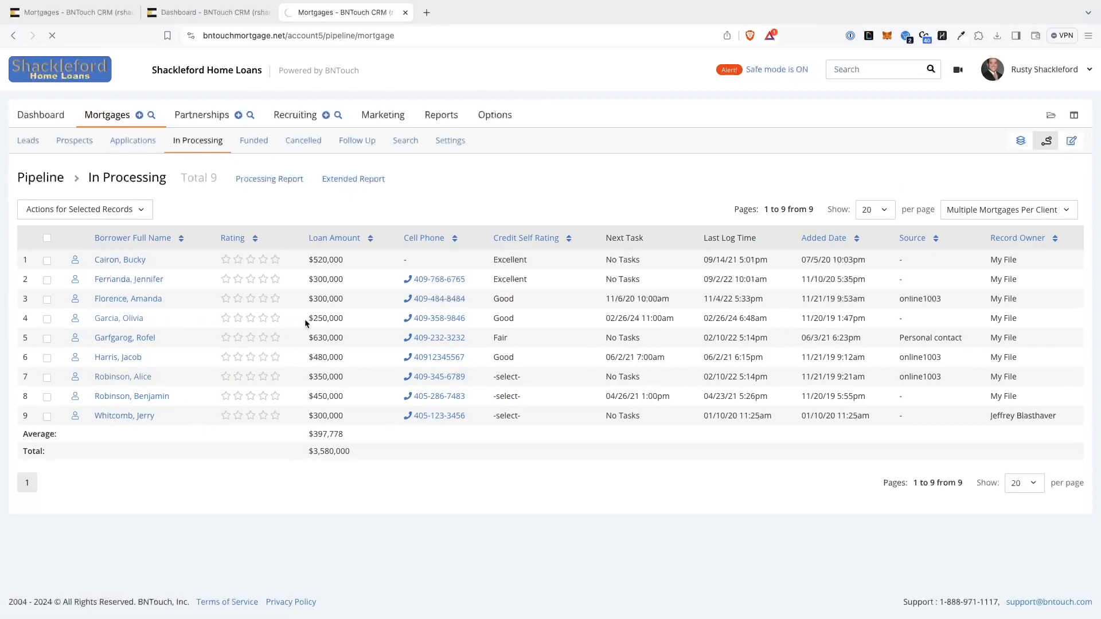
pyautogui.click(118, 318)
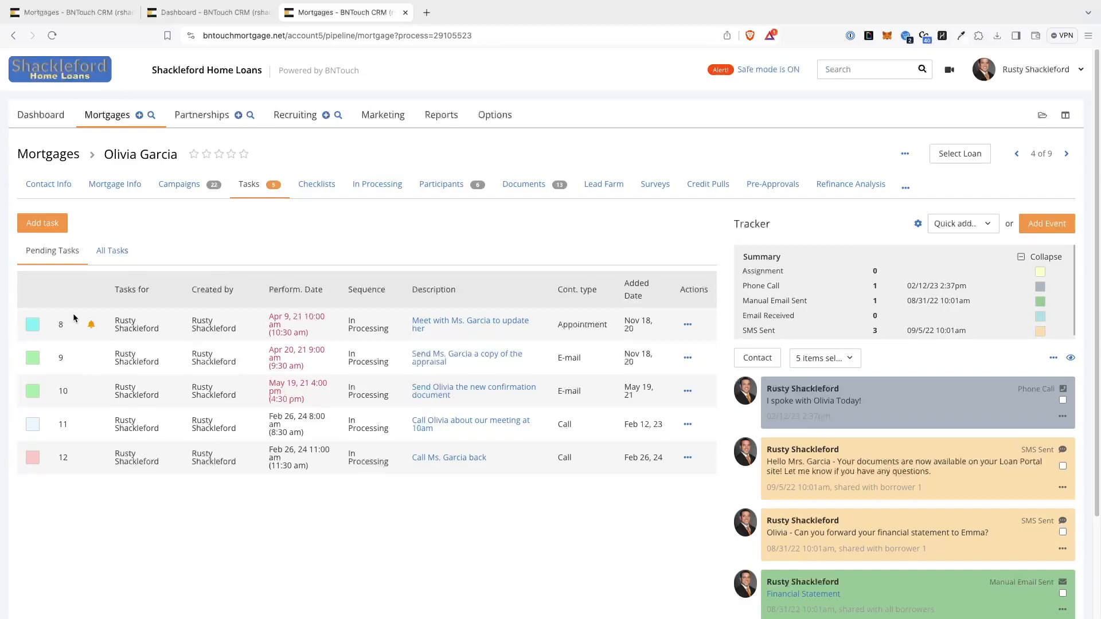
pyautogui.moveTo(10, 283)
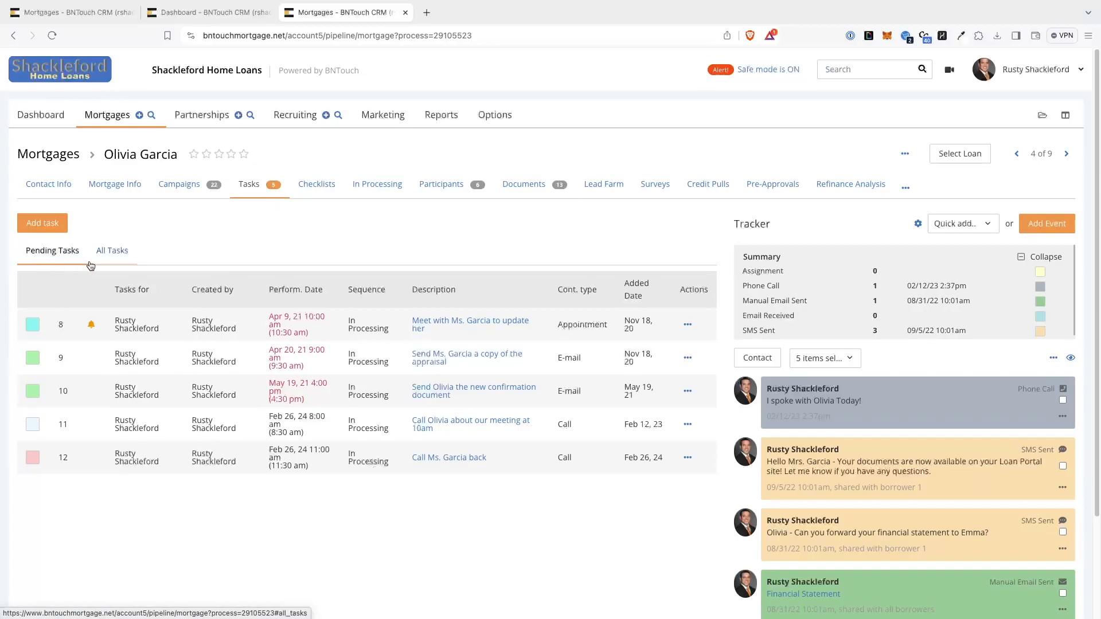
# Browse all of Olivia's tasks and the Nov 20 policy-changes call details, then show pending tasks.
pyautogui.click(111, 250)
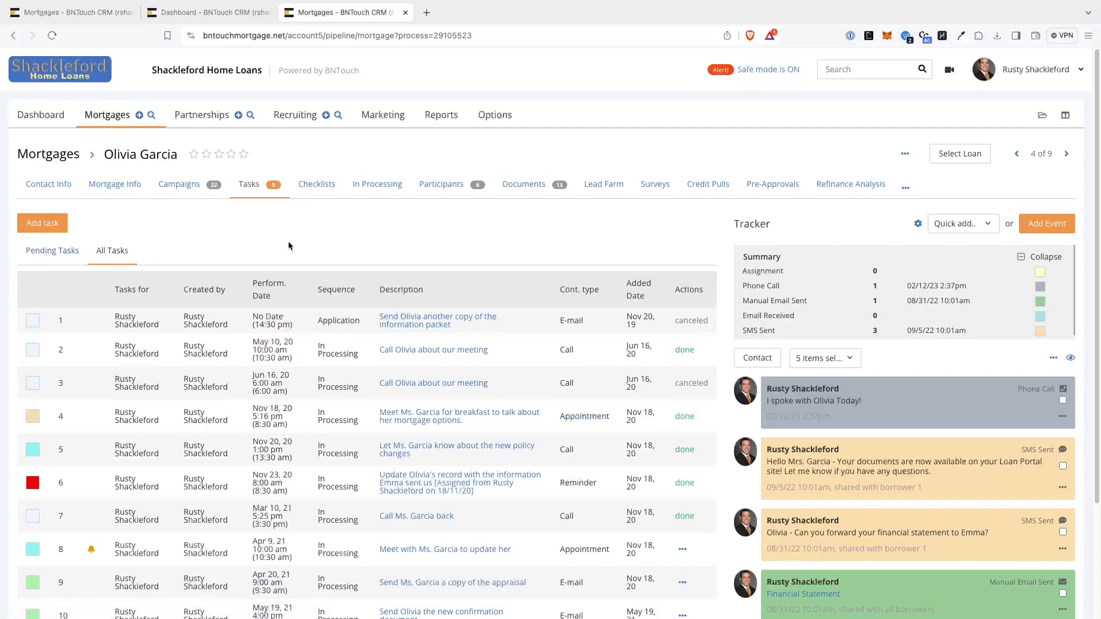
pyautogui.scroll(-3)
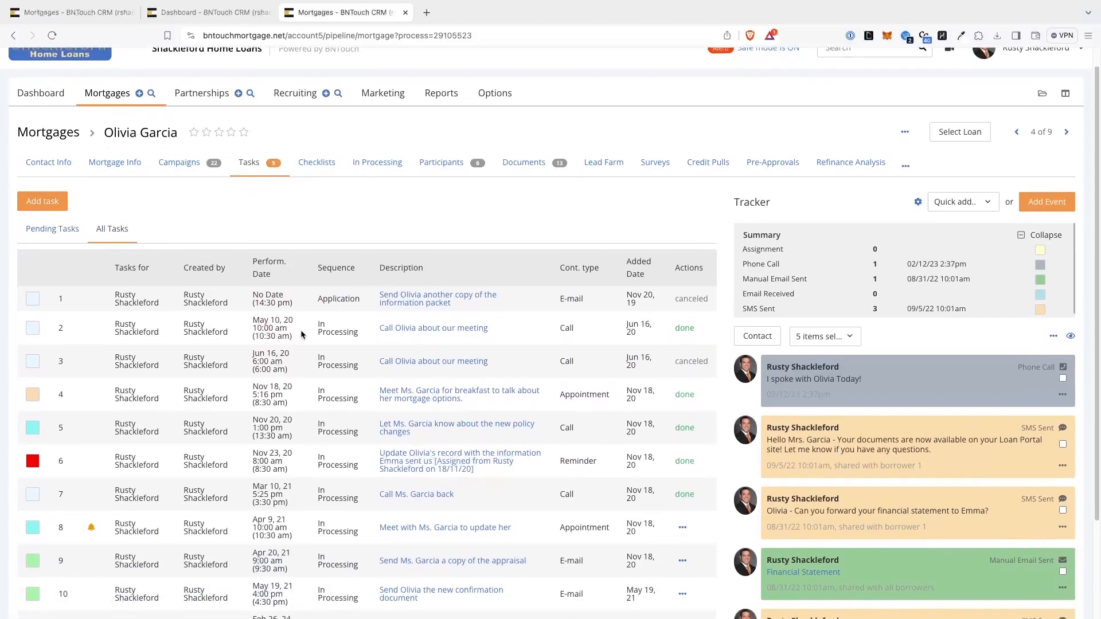
pyautogui.scroll(-3)
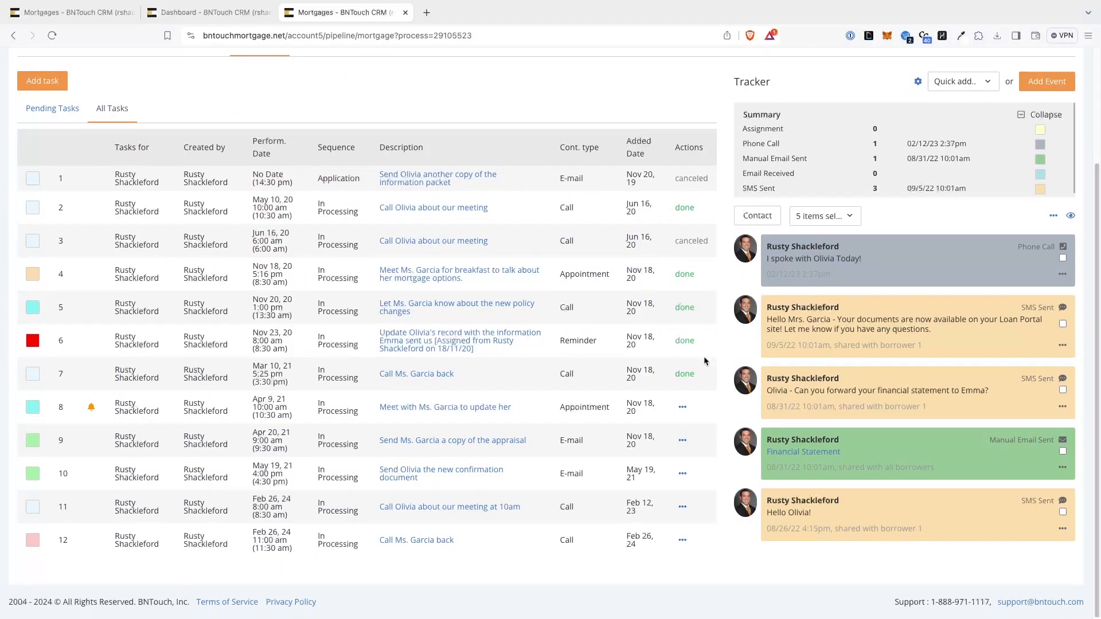
pyautogui.moveTo(705, 360)
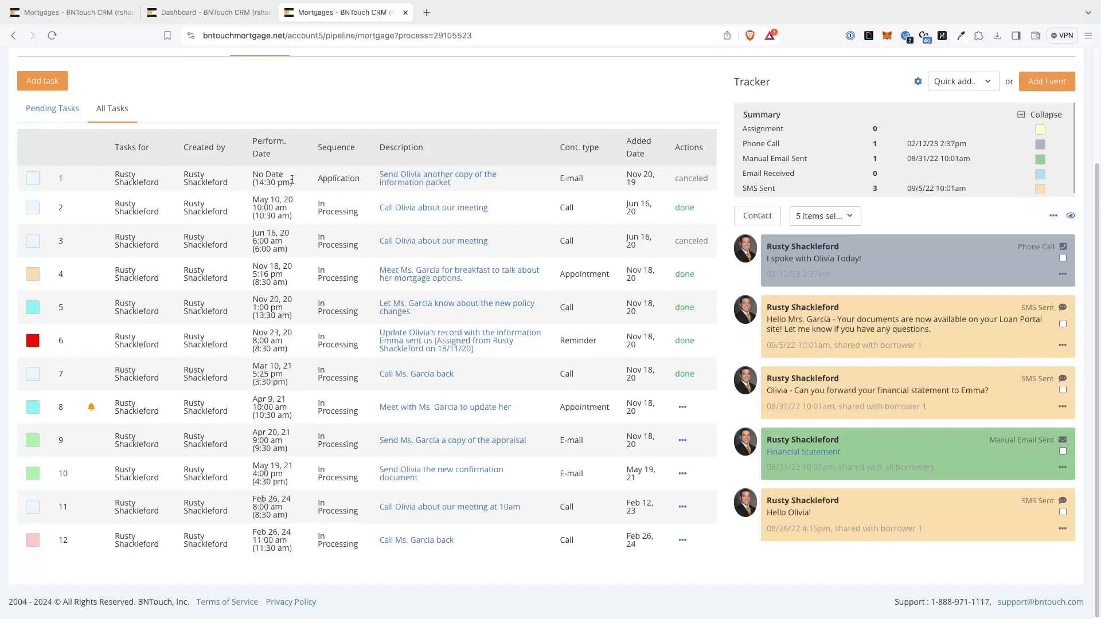
pyautogui.moveTo(292, 195)
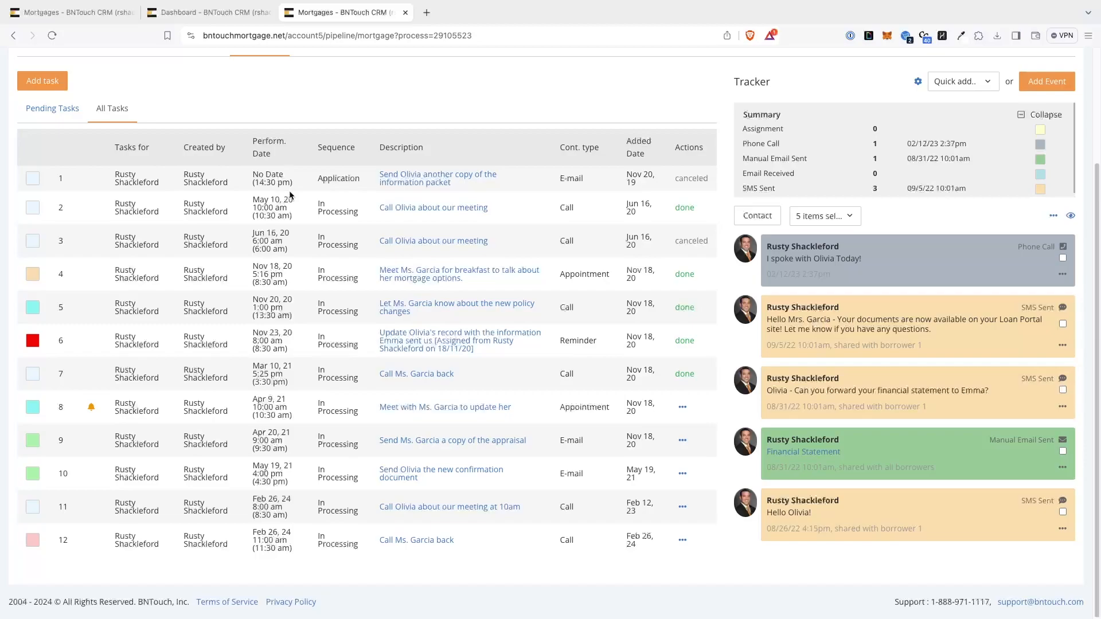
pyautogui.moveTo(68, 138)
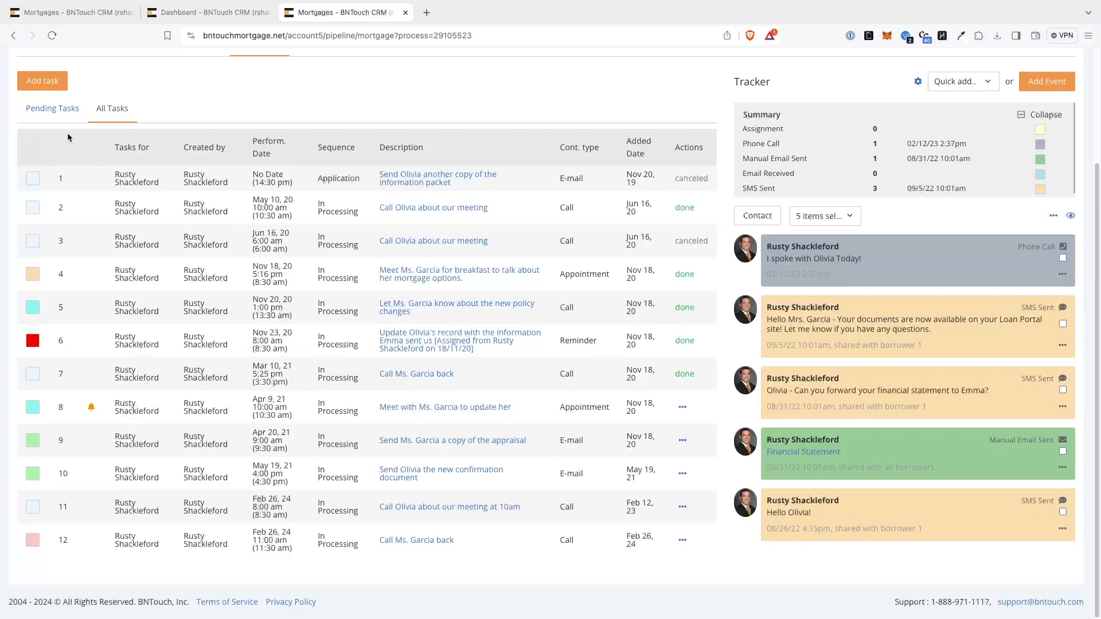
pyautogui.moveTo(68, 137)
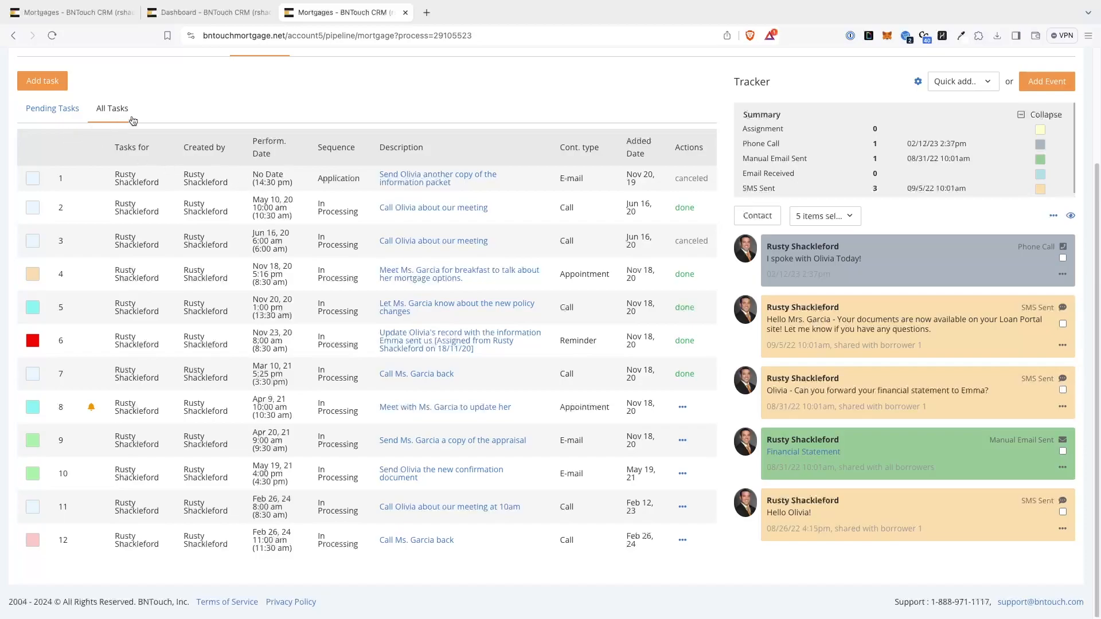
pyautogui.moveTo(345, 538)
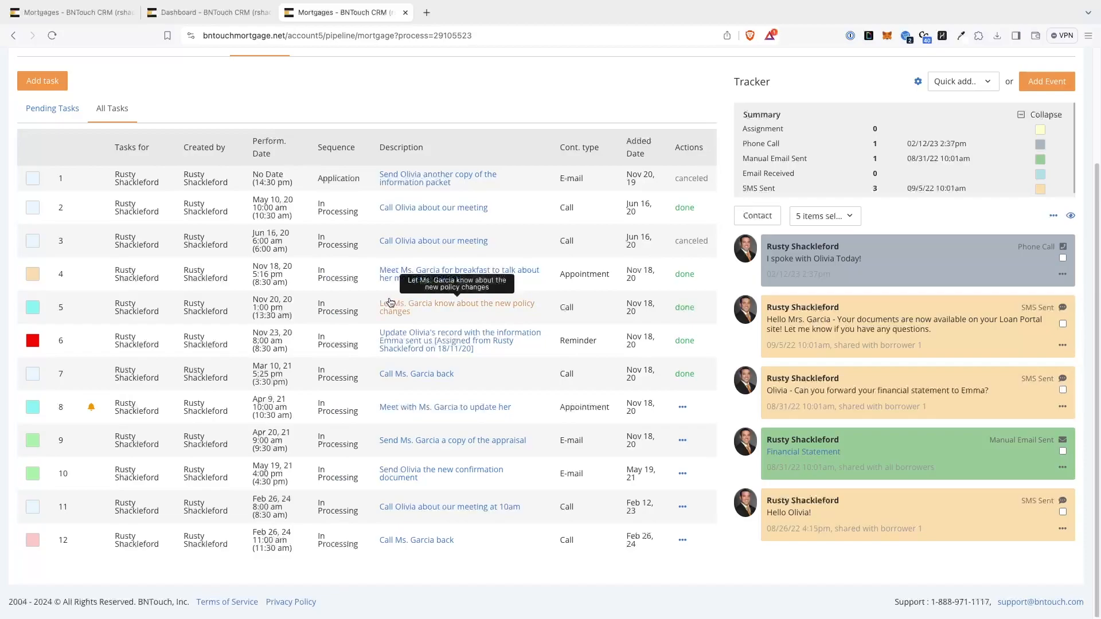
pyautogui.moveTo(579, 336)
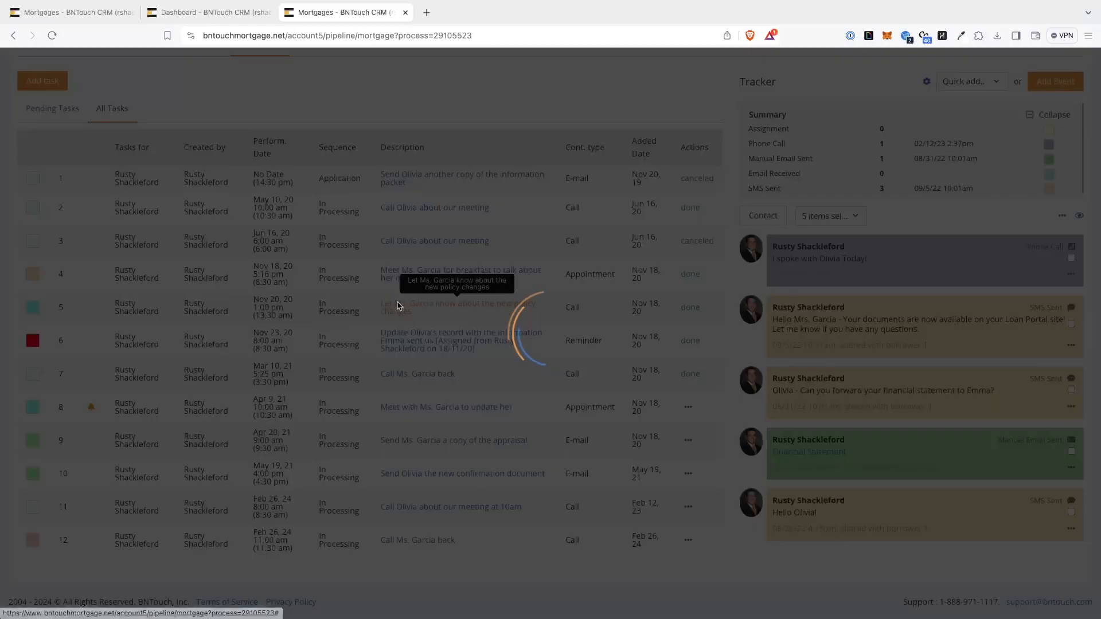
pyautogui.click(434, 307)
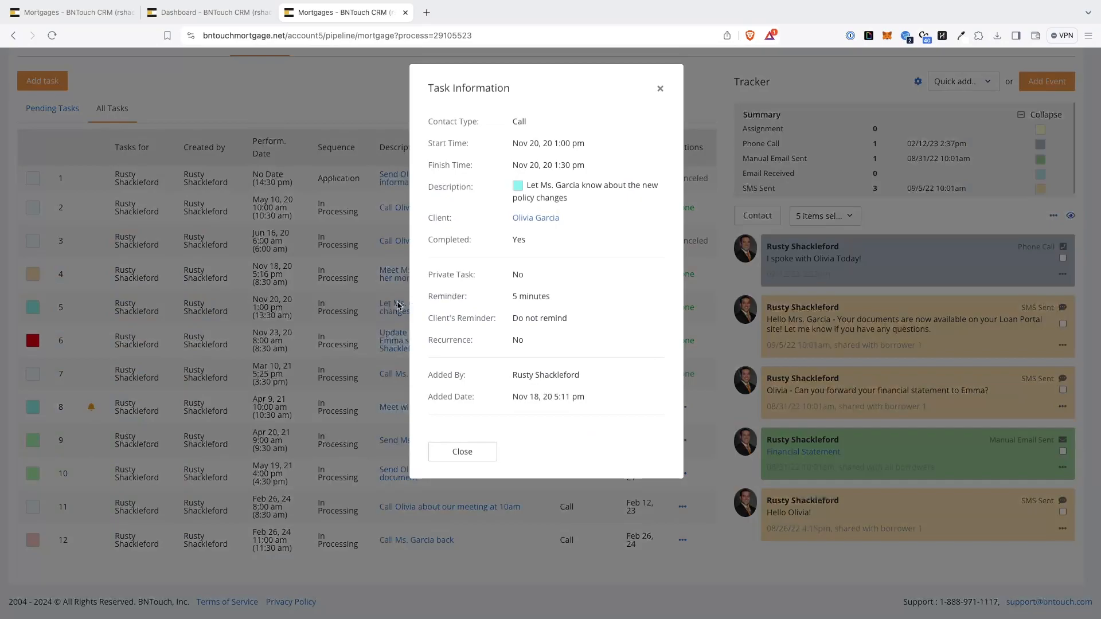
pyautogui.click(463, 451)
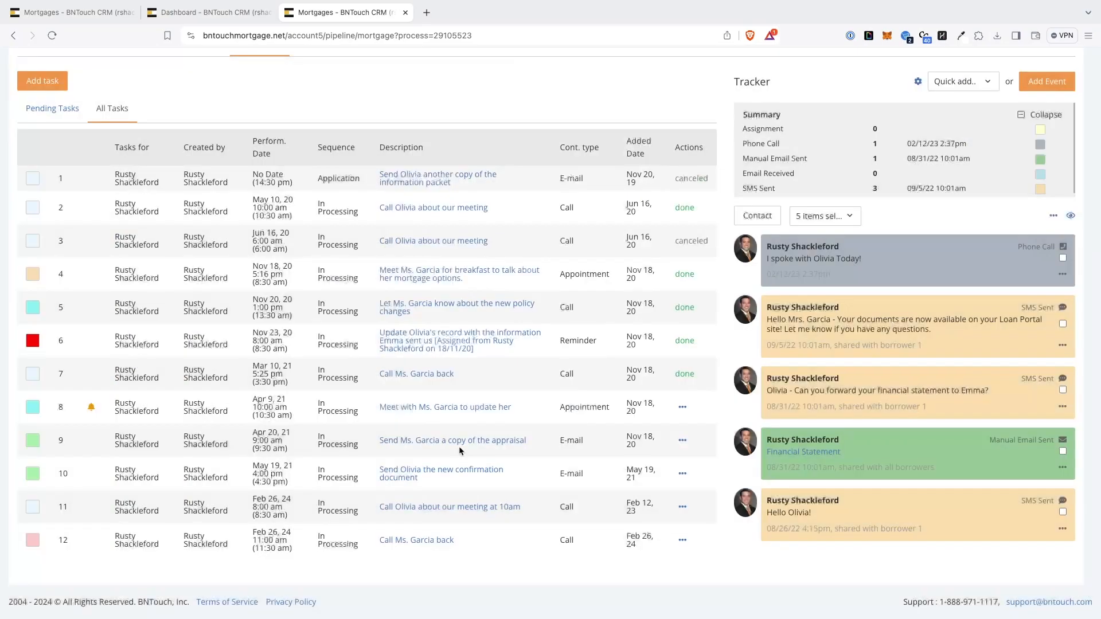
pyautogui.click(52, 128)
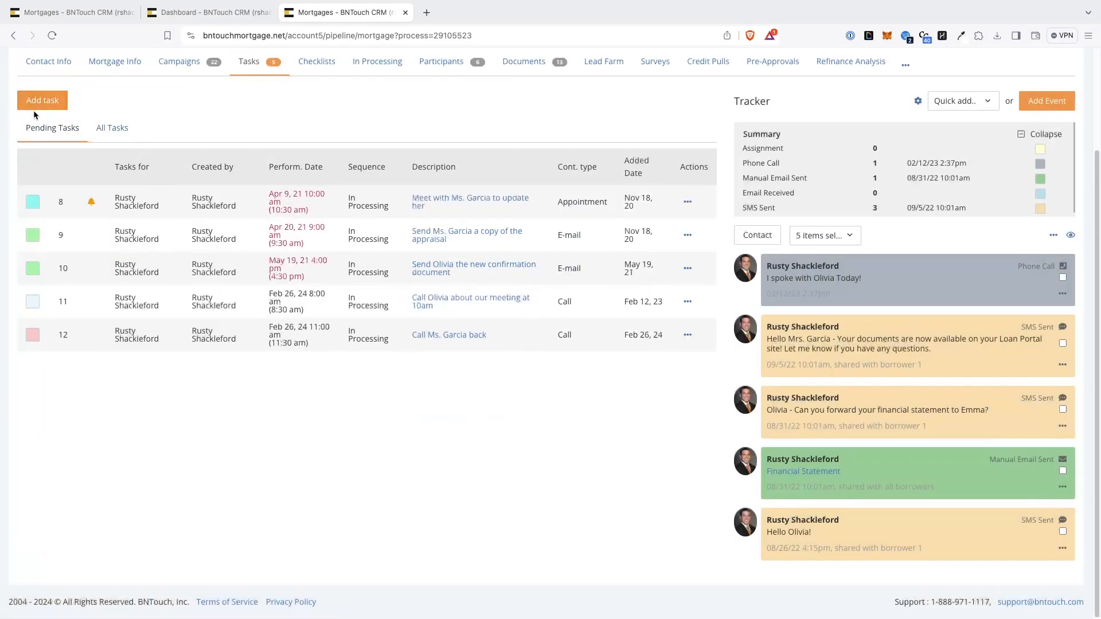
pyautogui.click(687, 267)
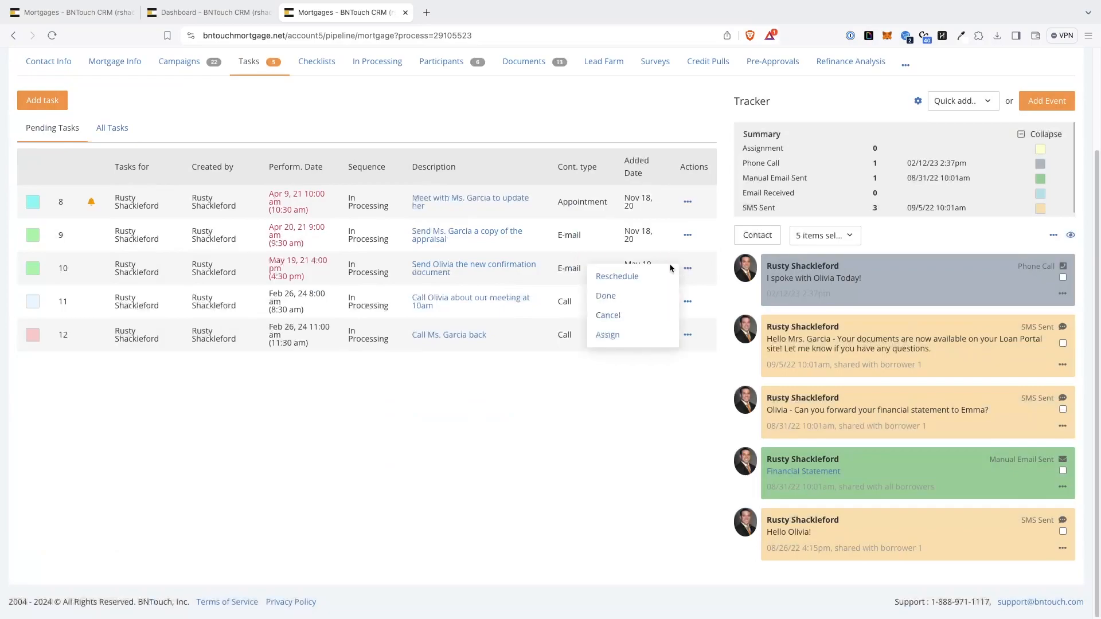
pyautogui.moveTo(608, 335)
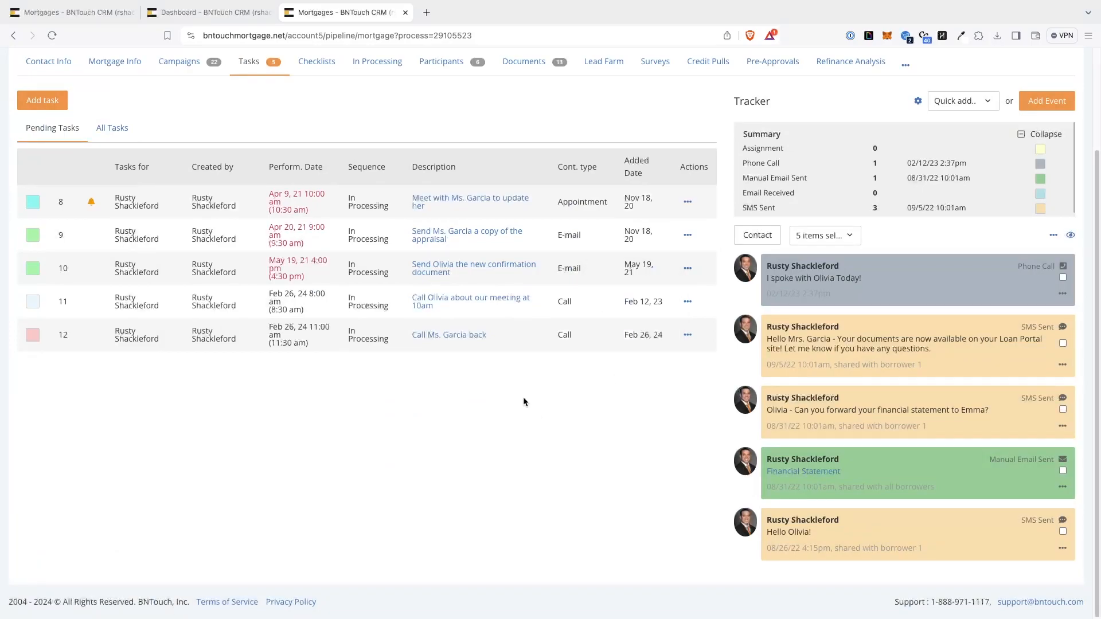
pyautogui.click(688, 269)
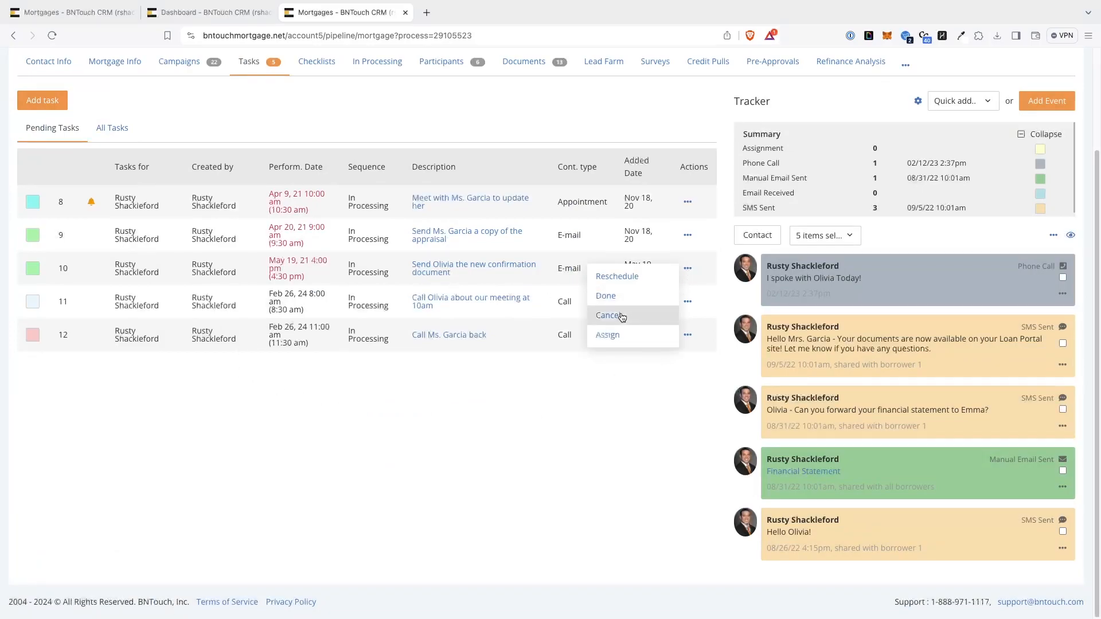
pyautogui.click(616, 275)
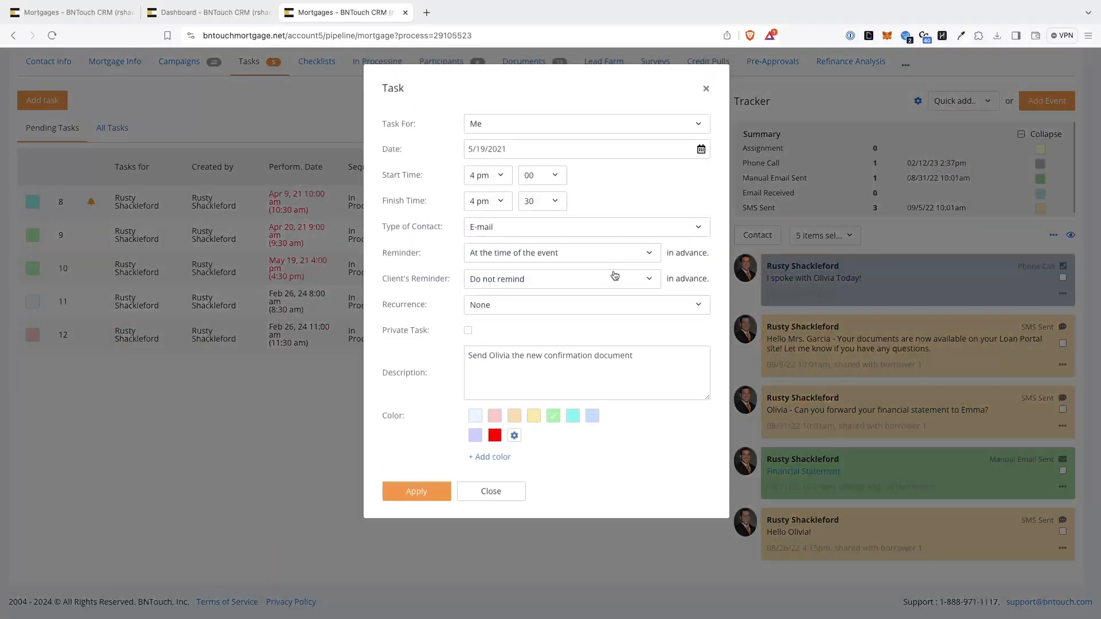
pyautogui.click(583, 148)
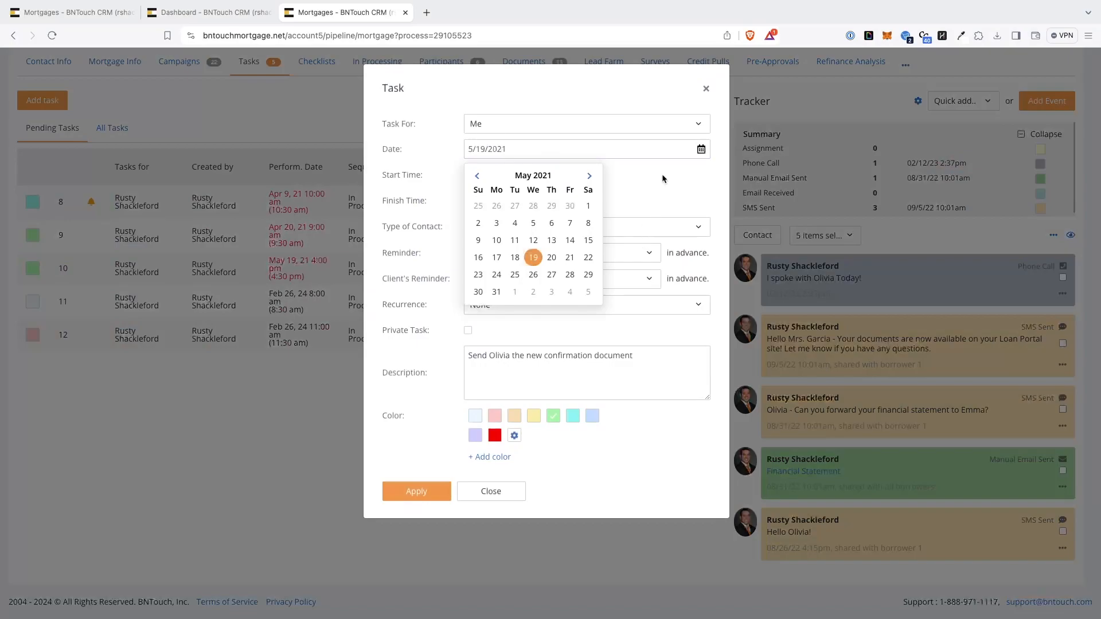
pyautogui.click(491, 490)
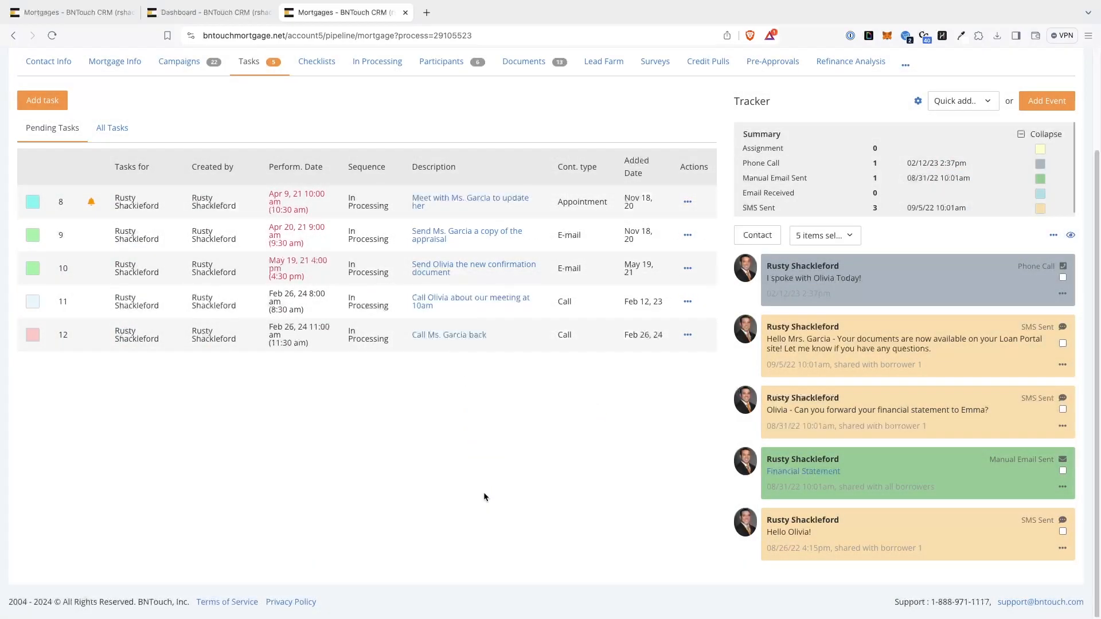
pyautogui.click(687, 302)
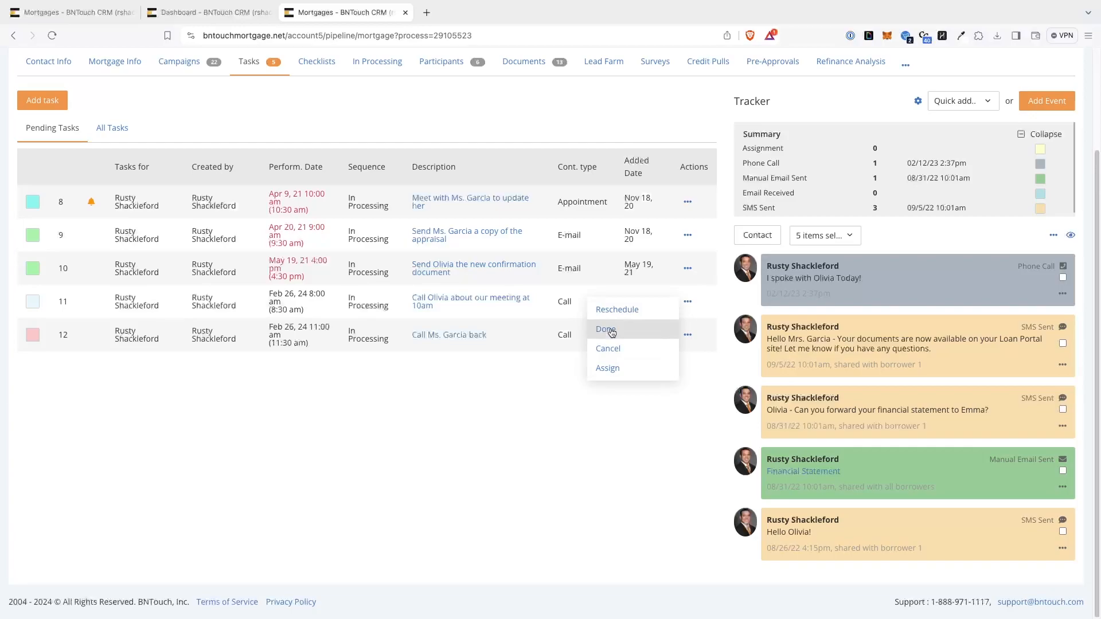
pyautogui.moveTo(608, 368)
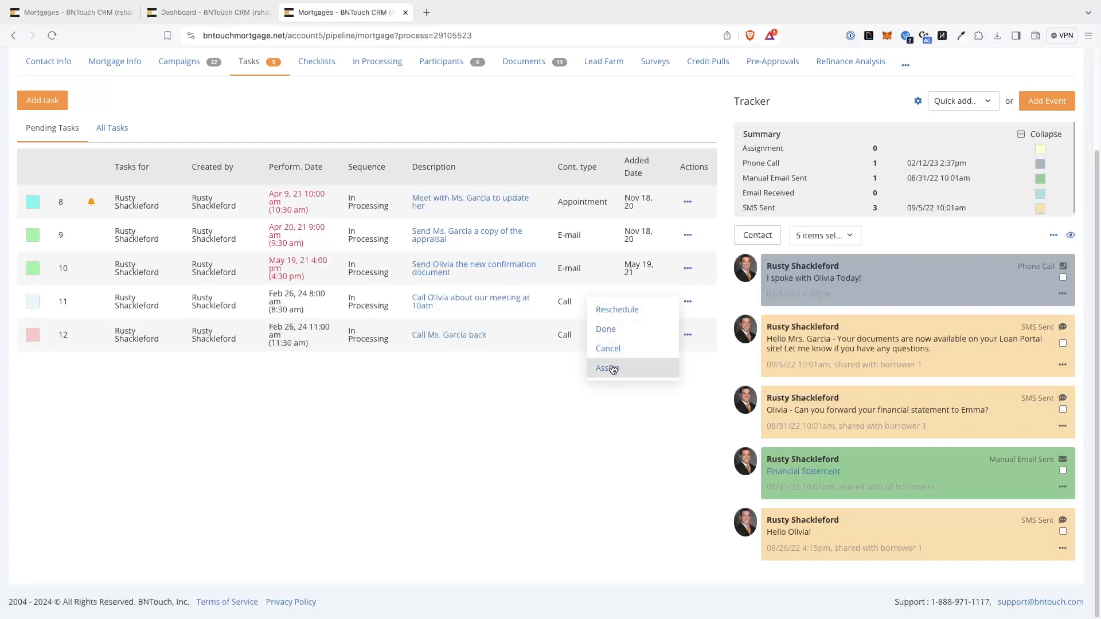
# Open the assign form for the Feb 26, 8:00 am call task and pick the only user.
pyautogui.click(606, 368)
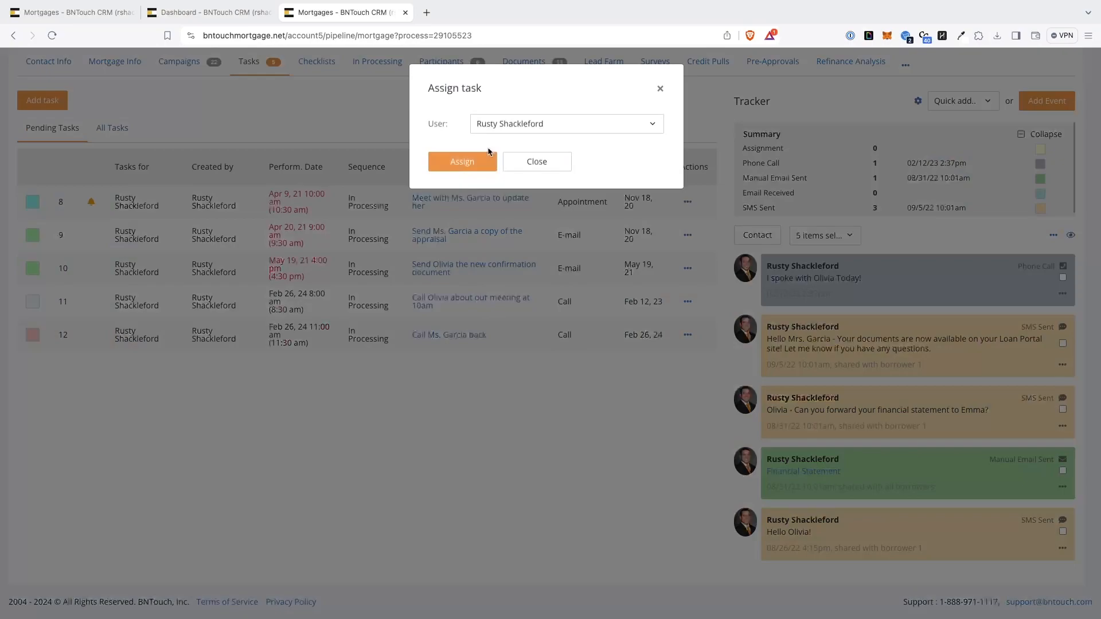
pyautogui.click(566, 124)
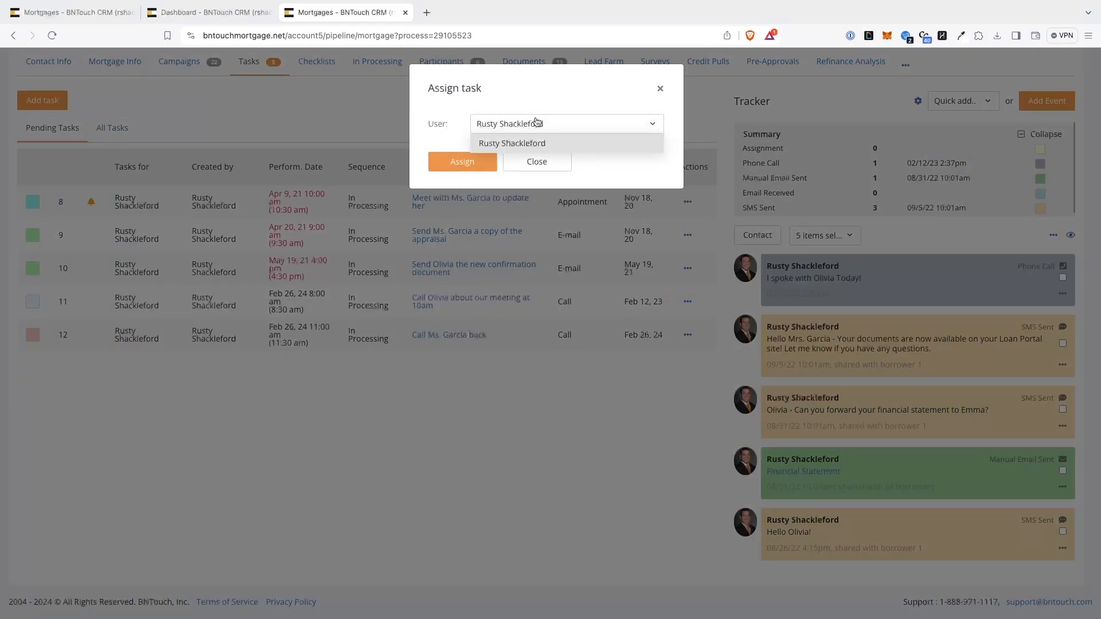
pyautogui.click(535, 162)
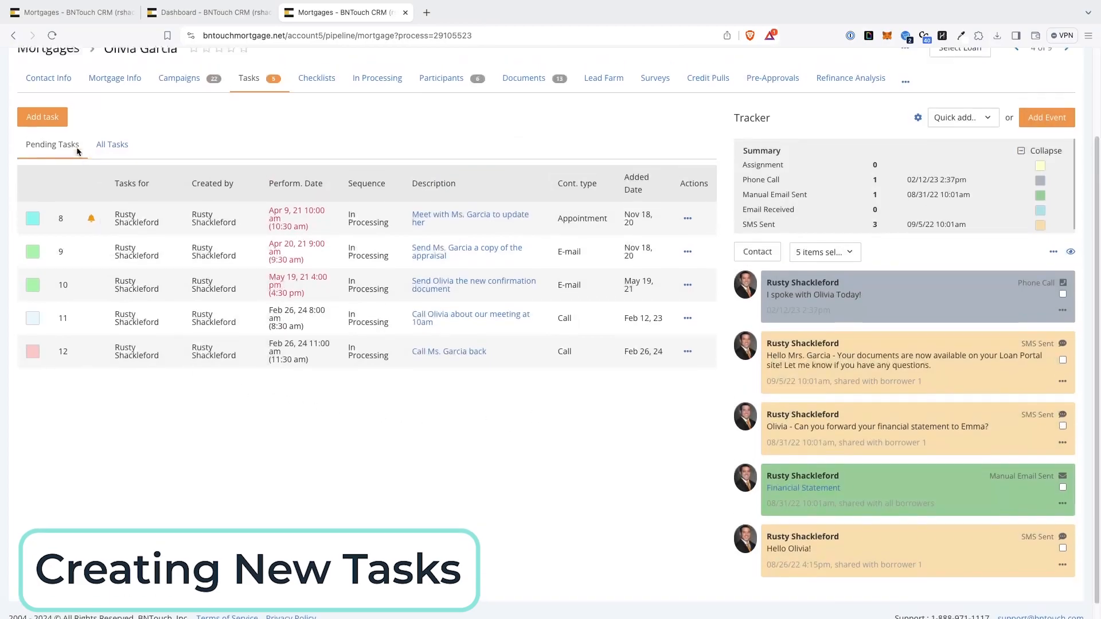
pyautogui.click(41, 117)
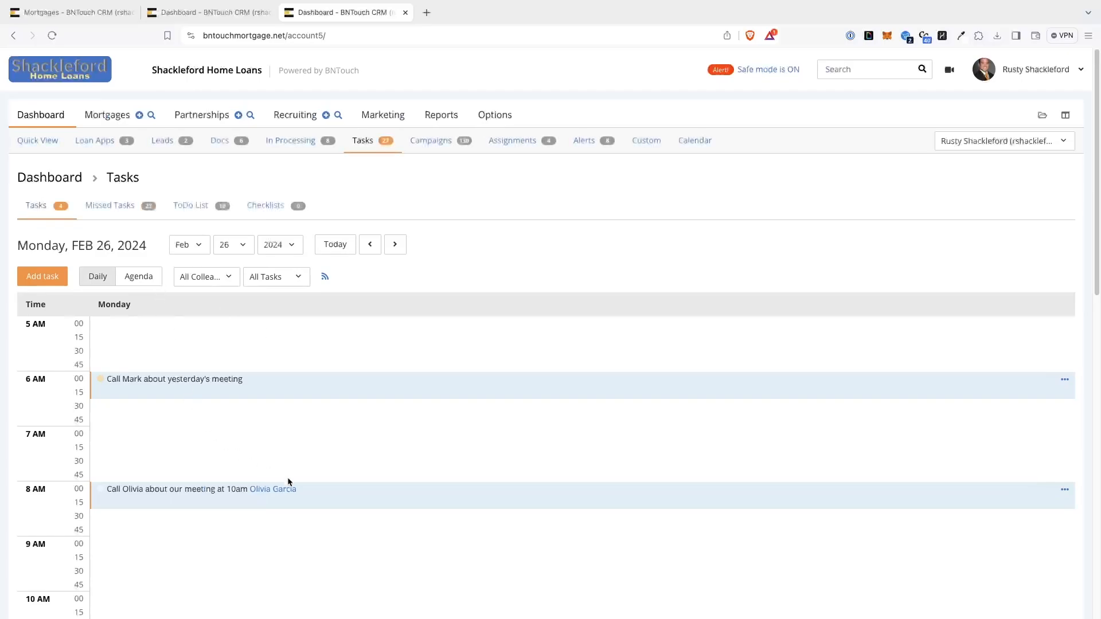
pyautogui.scroll(-3)
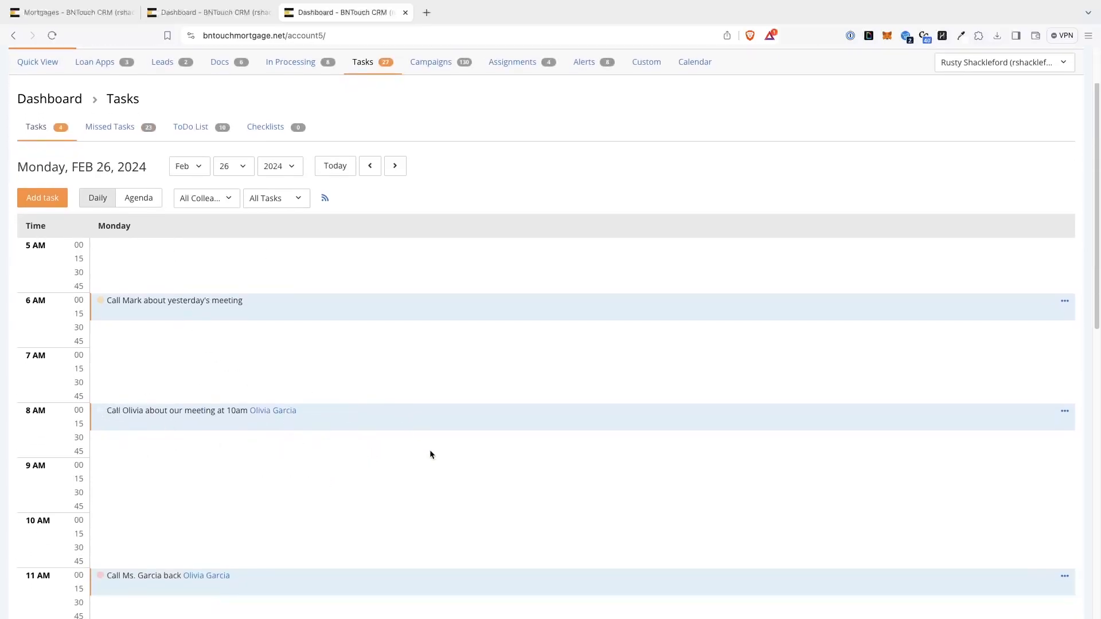
pyautogui.click(200, 410)
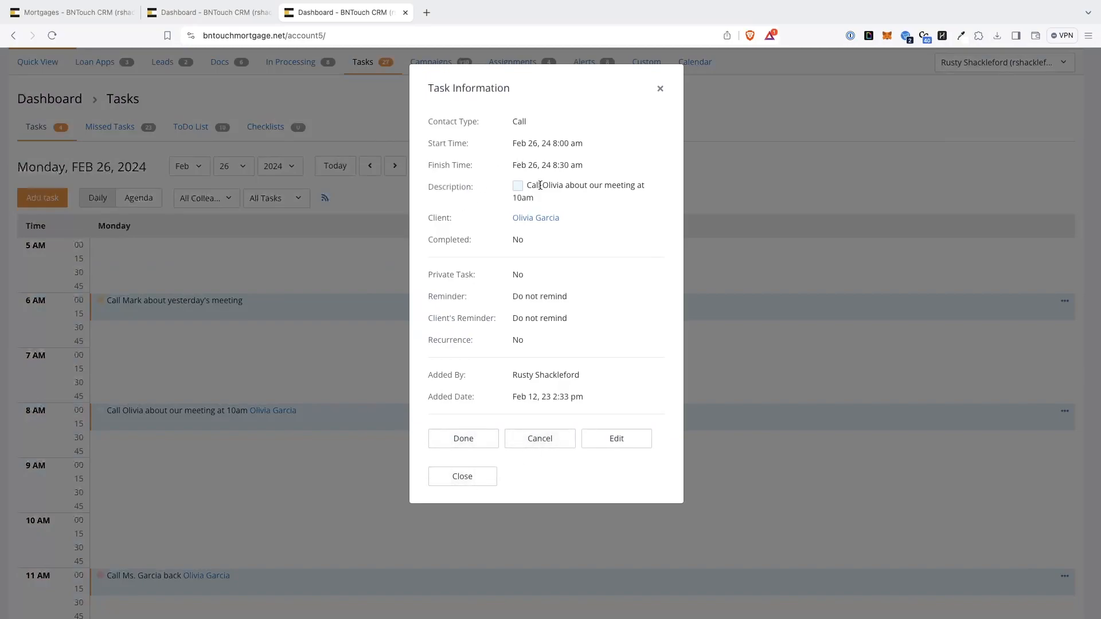
pyautogui.moveTo(500, 331)
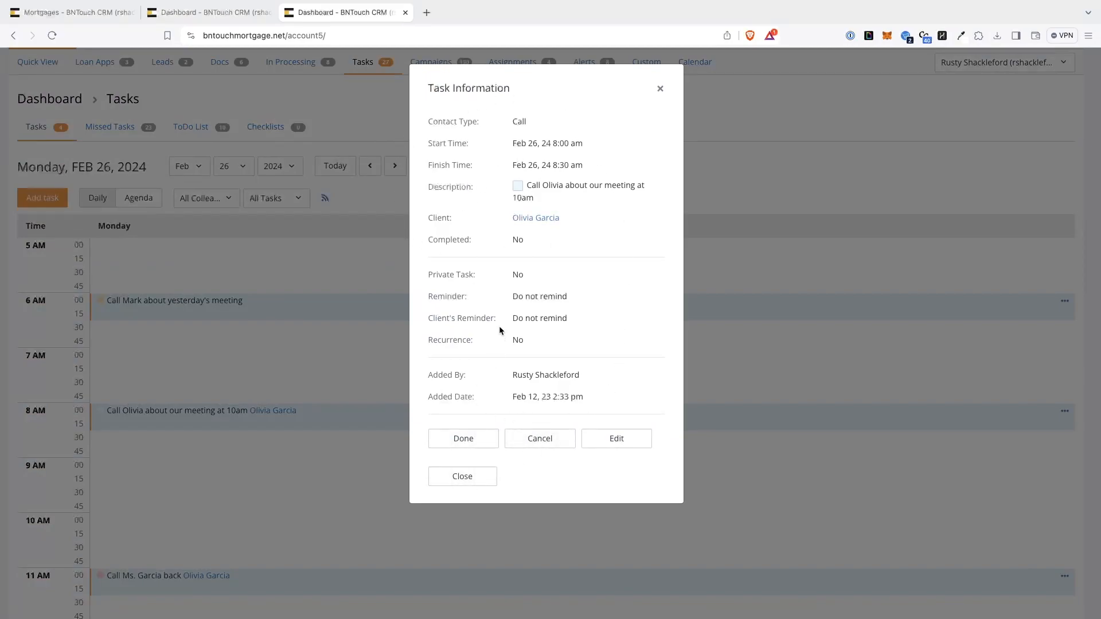
pyautogui.moveTo(532, 193)
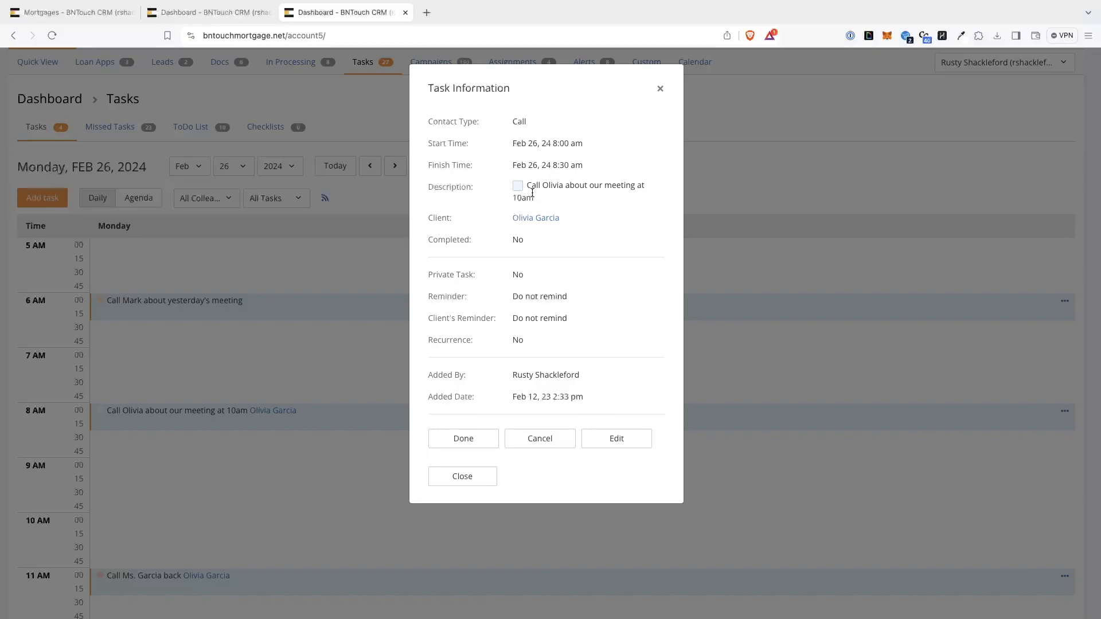
pyautogui.moveTo(536, 218)
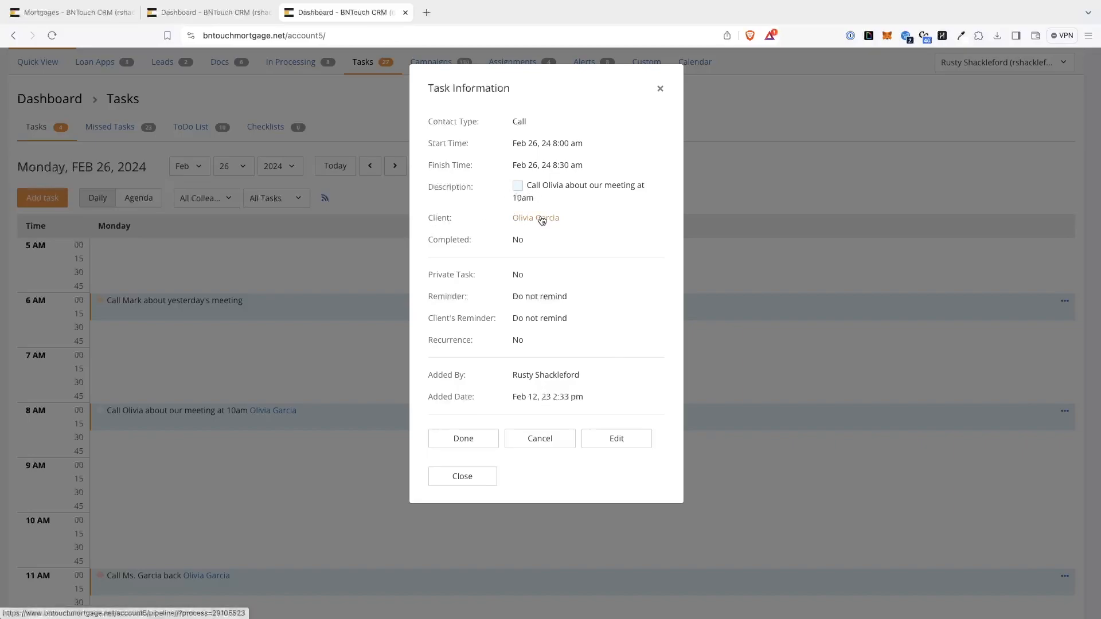
pyautogui.click(536, 218)
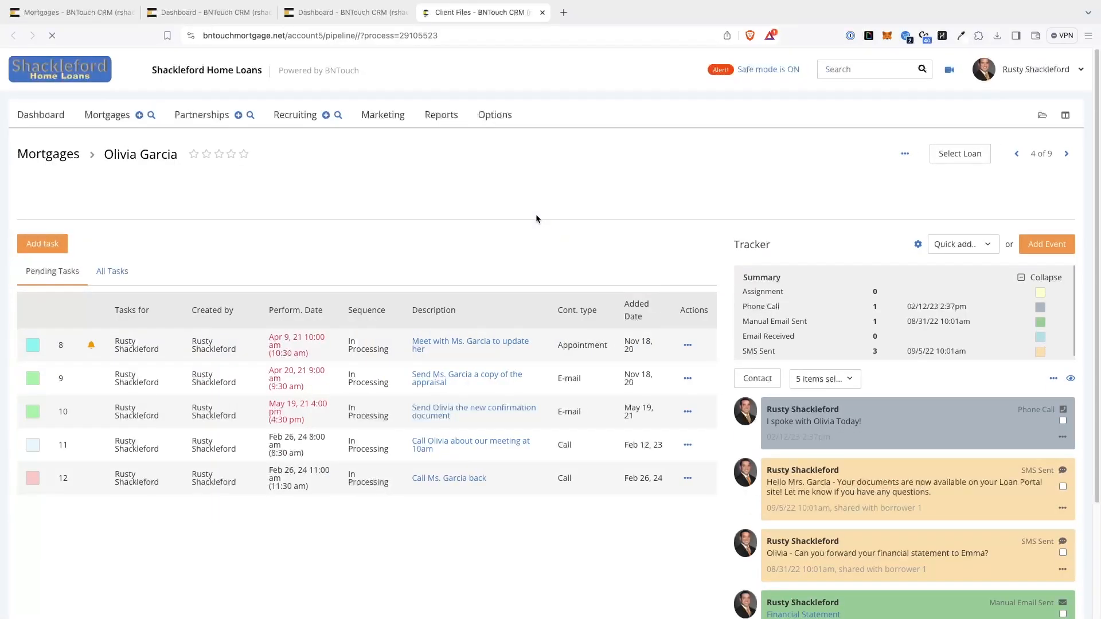
pyautogui.click(41, 244)
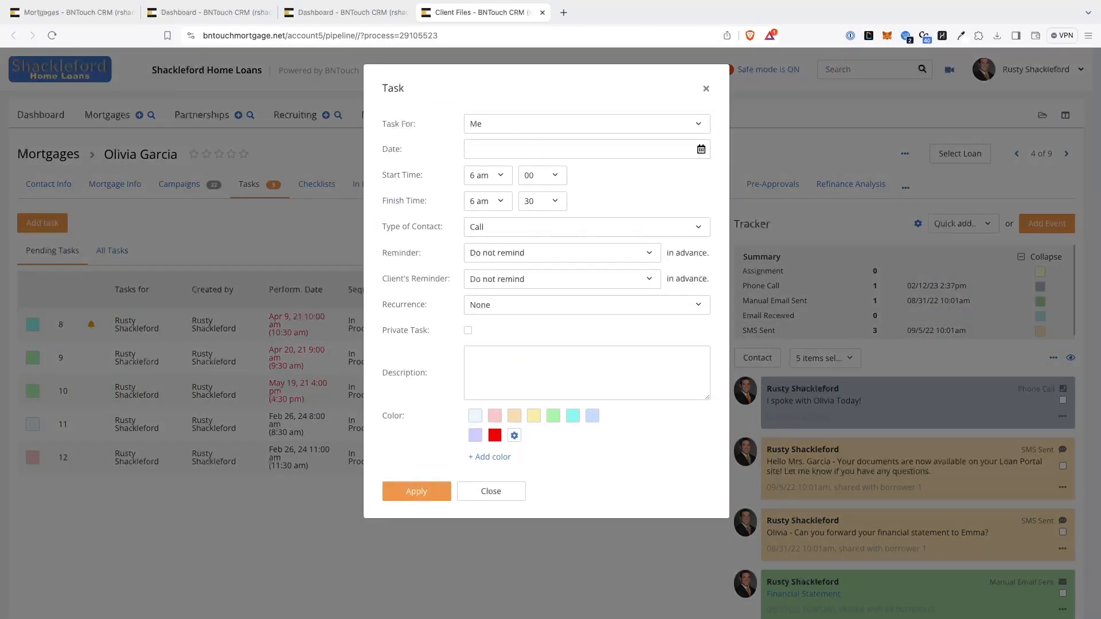
pyautogui.click(582, 148)
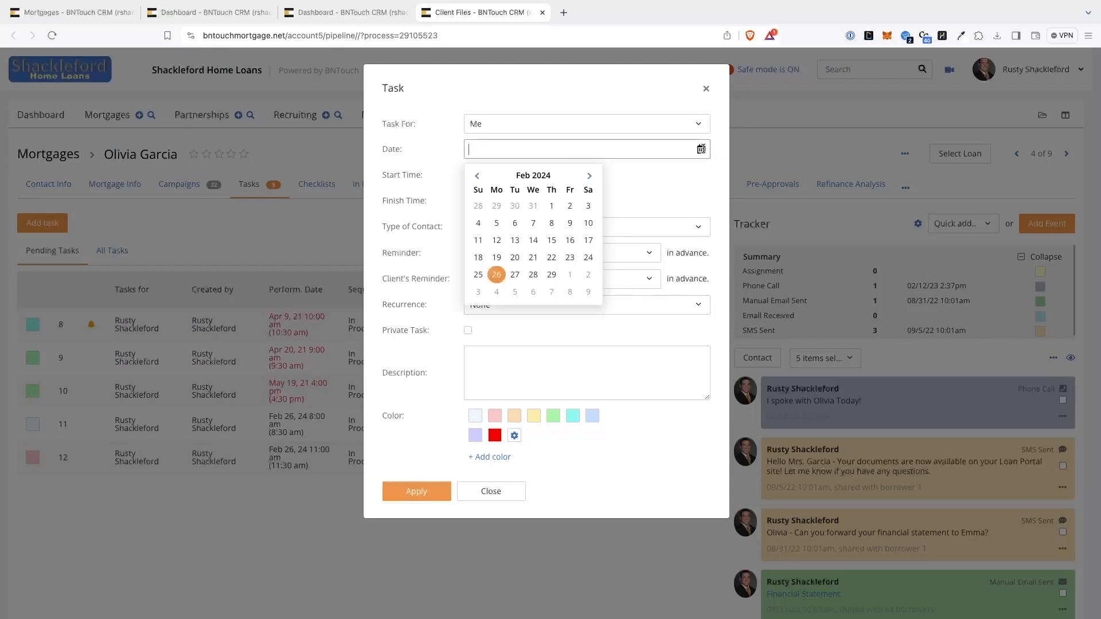
pyautogui.click(496, 274)
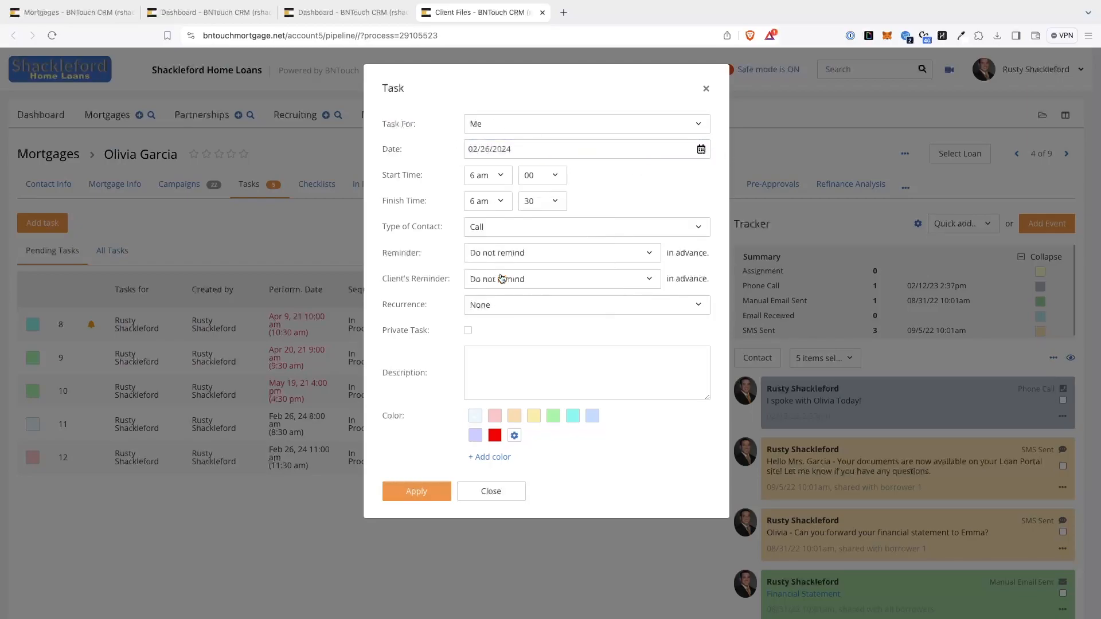
pyautogui.moveTo(501, 183)
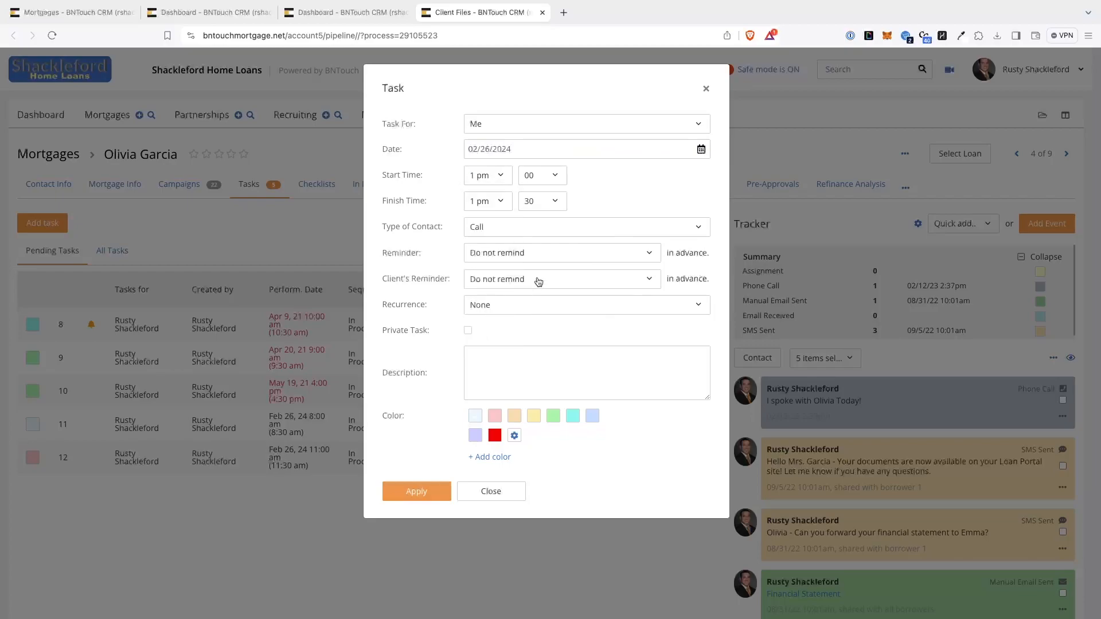
pyautogui.moveTo(569, 303)
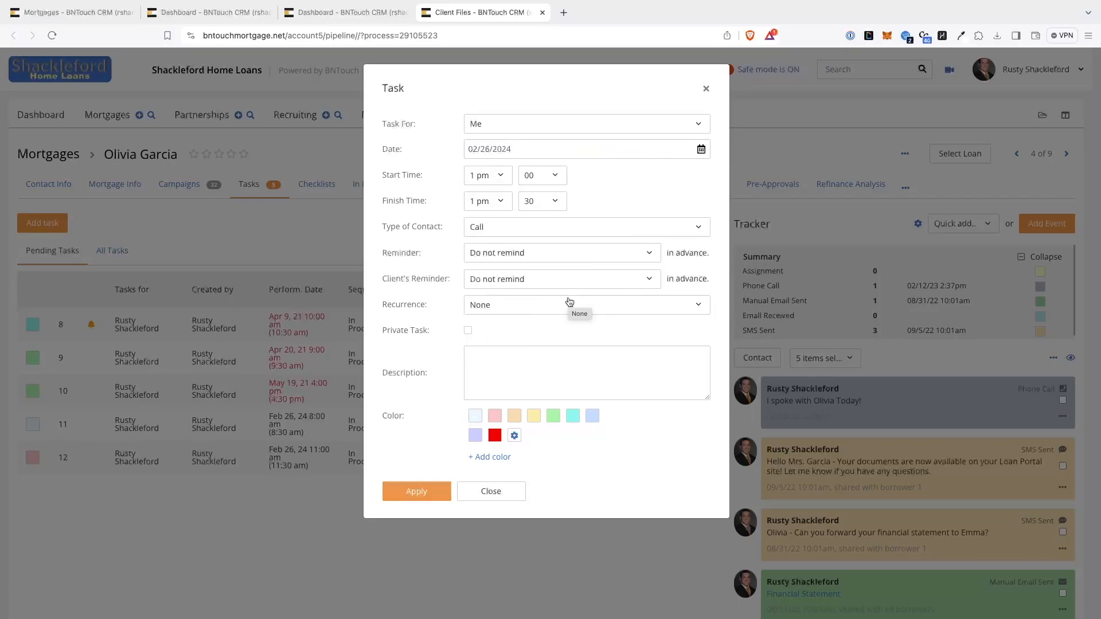
# Make the task an Appointment with 30-minute reminders for me and the client, recurrence None.
pyautogui.click(585, 226)
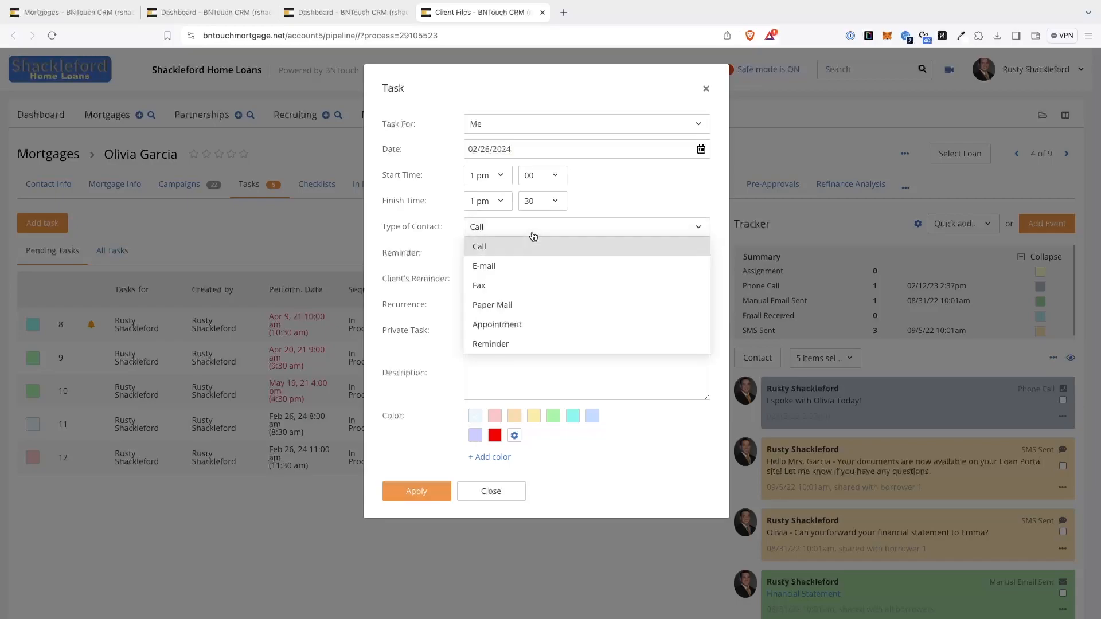
pyautogui.moveTo(531, 325)
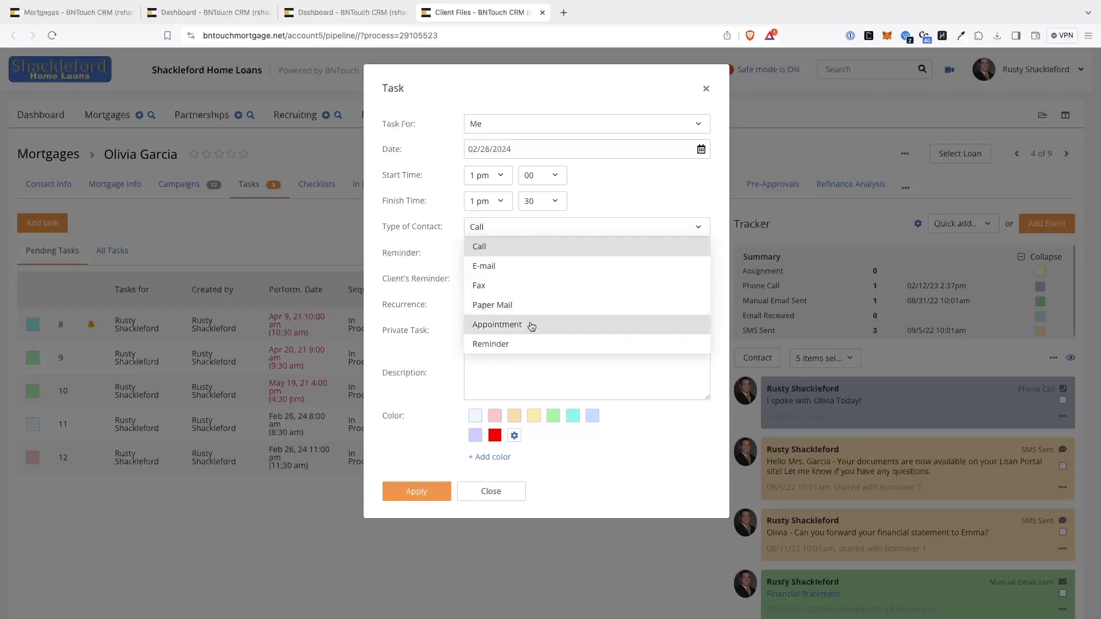
pyautogui.click(498, 325)
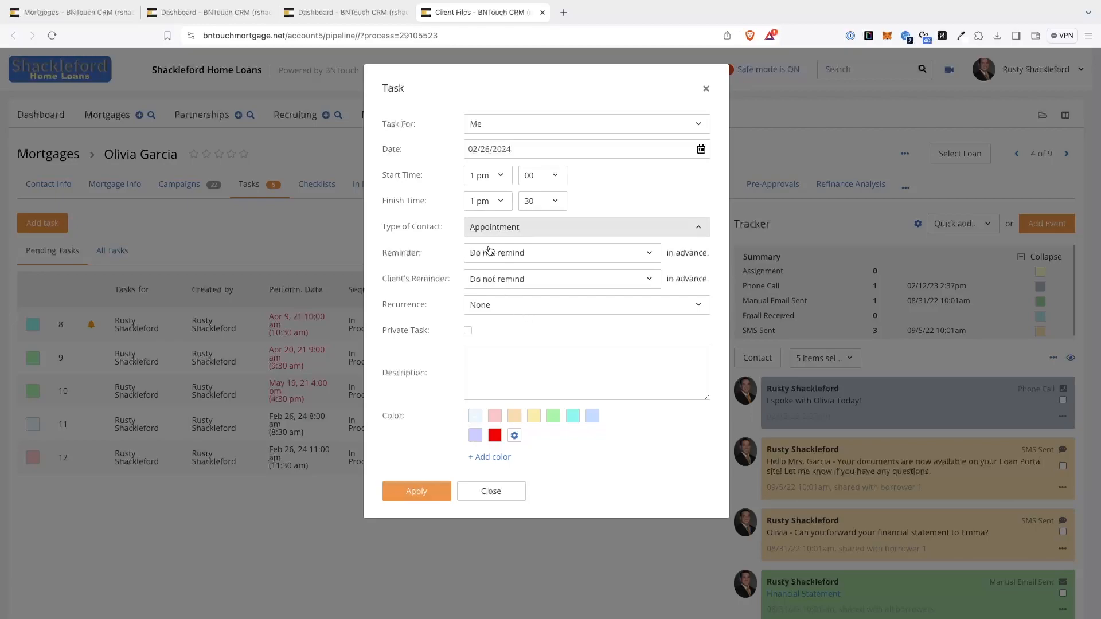
pyautogui.click(560, 252)
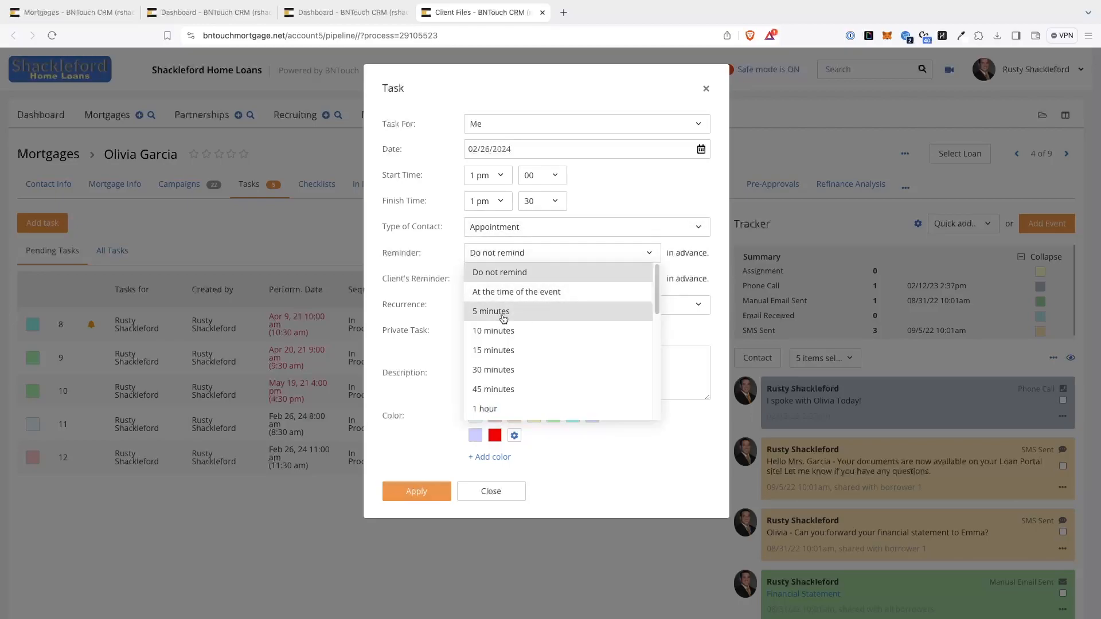
pyautogui.click(494, 369)
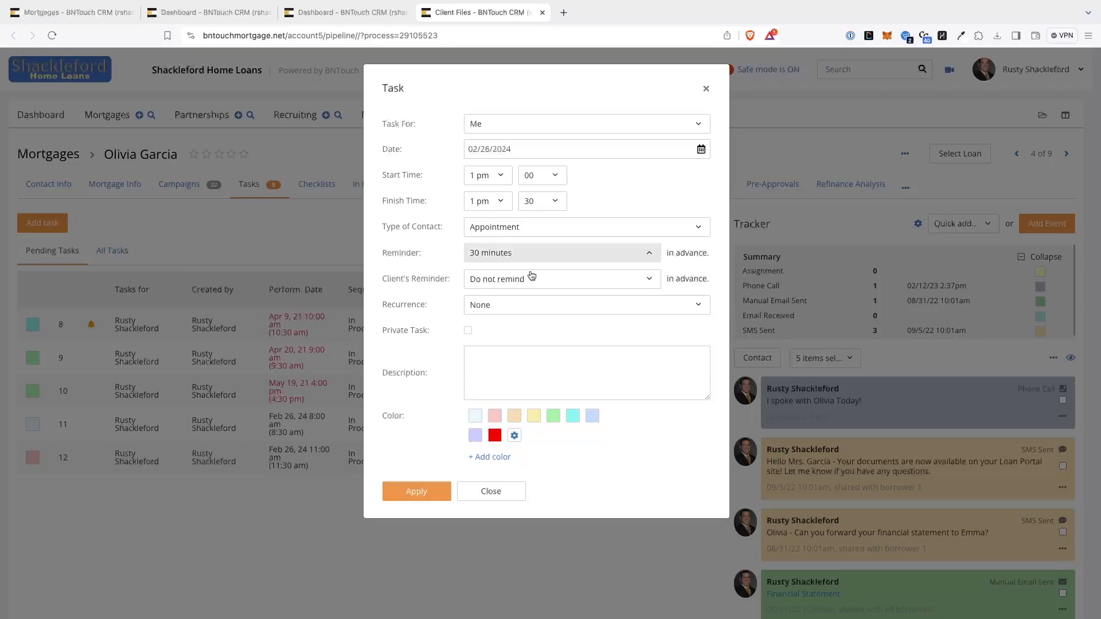
pyautogui.moveTo(532, 278)
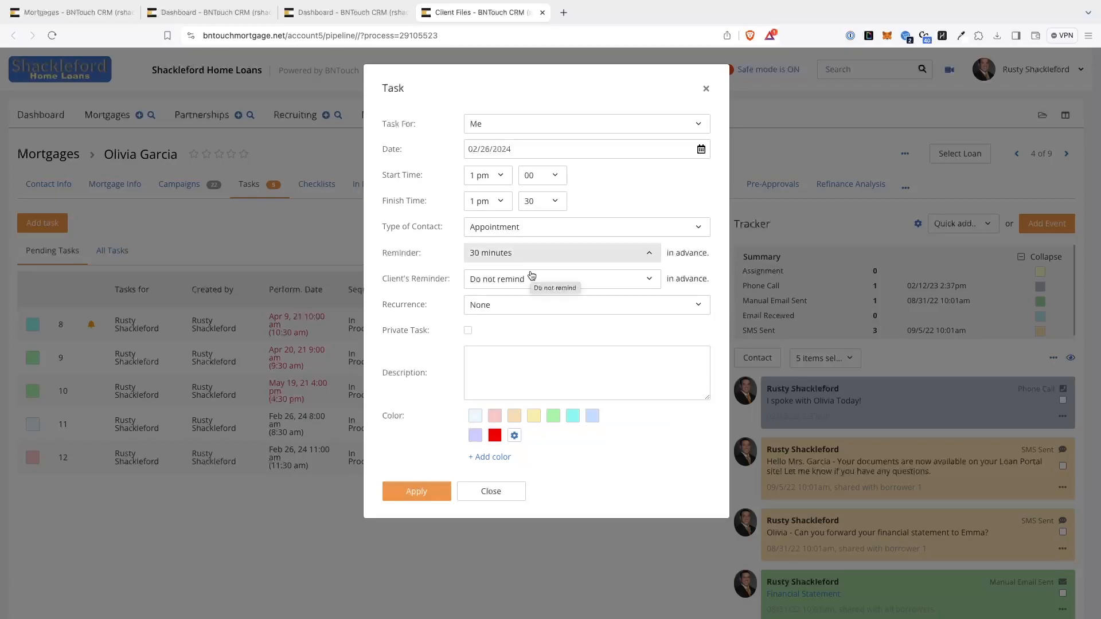
pyautogui.click(560, 279)
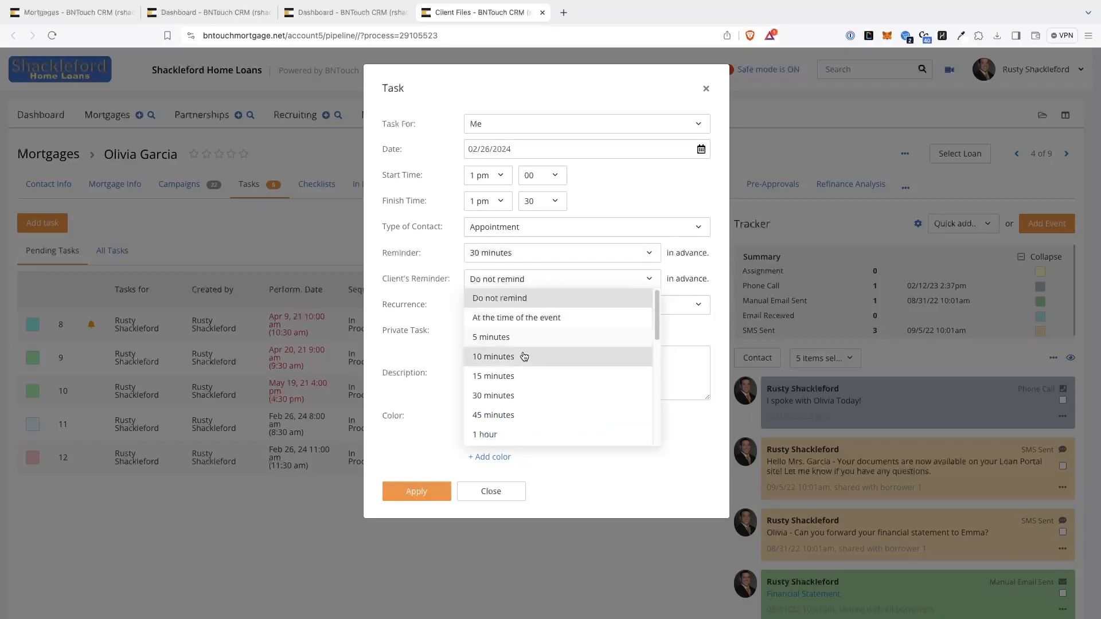
pyautogui.click(493, 395)
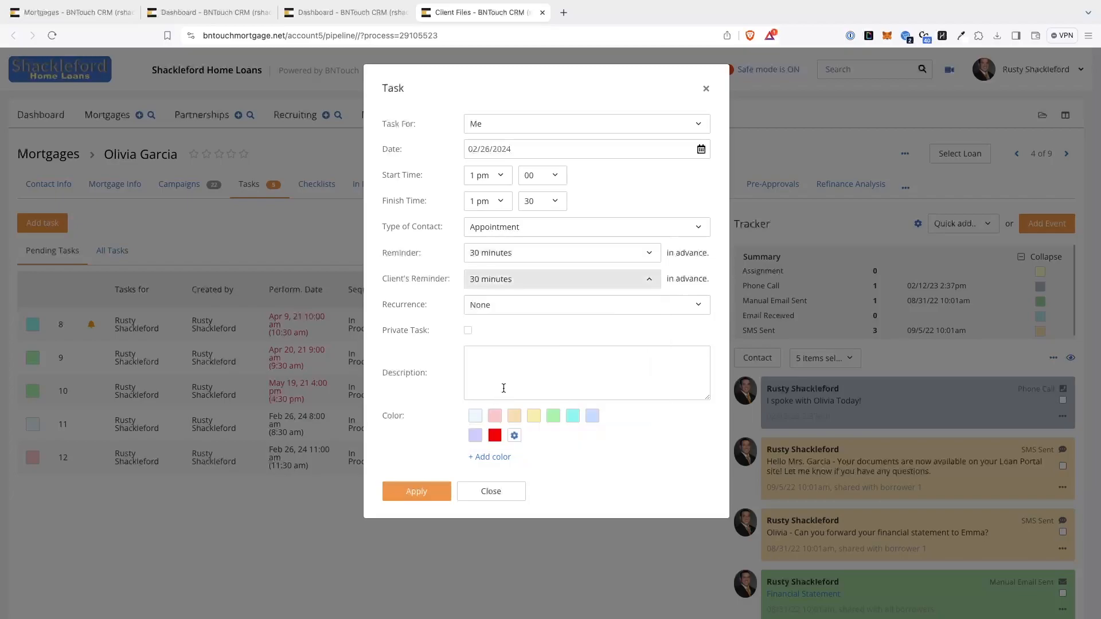
pyautogui.moveTo(498, 304)
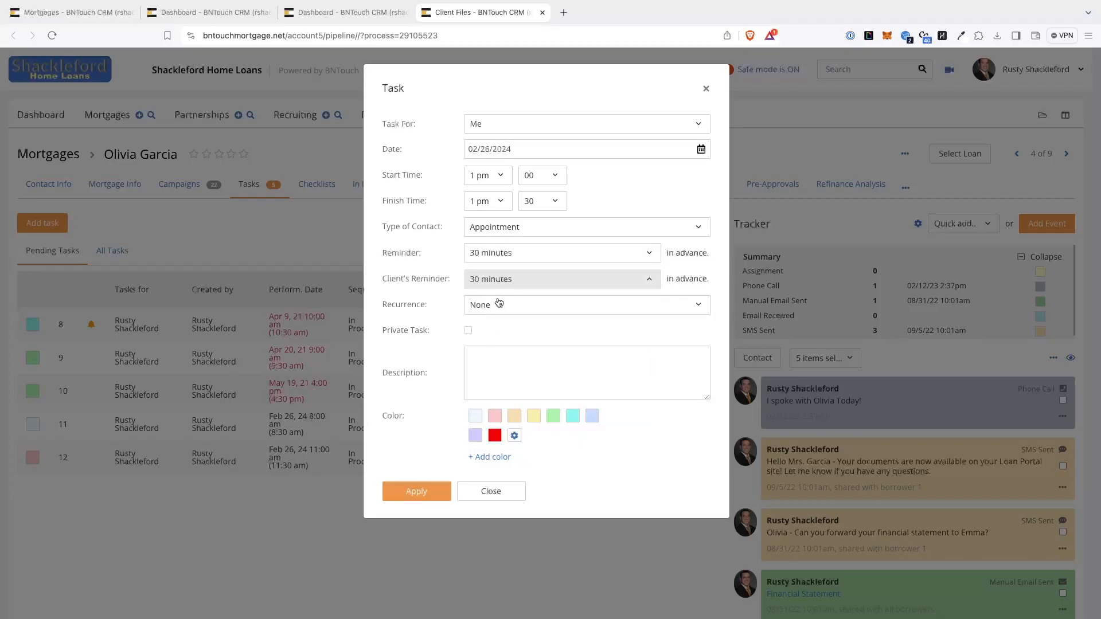
pyautogui.click(585, 304)
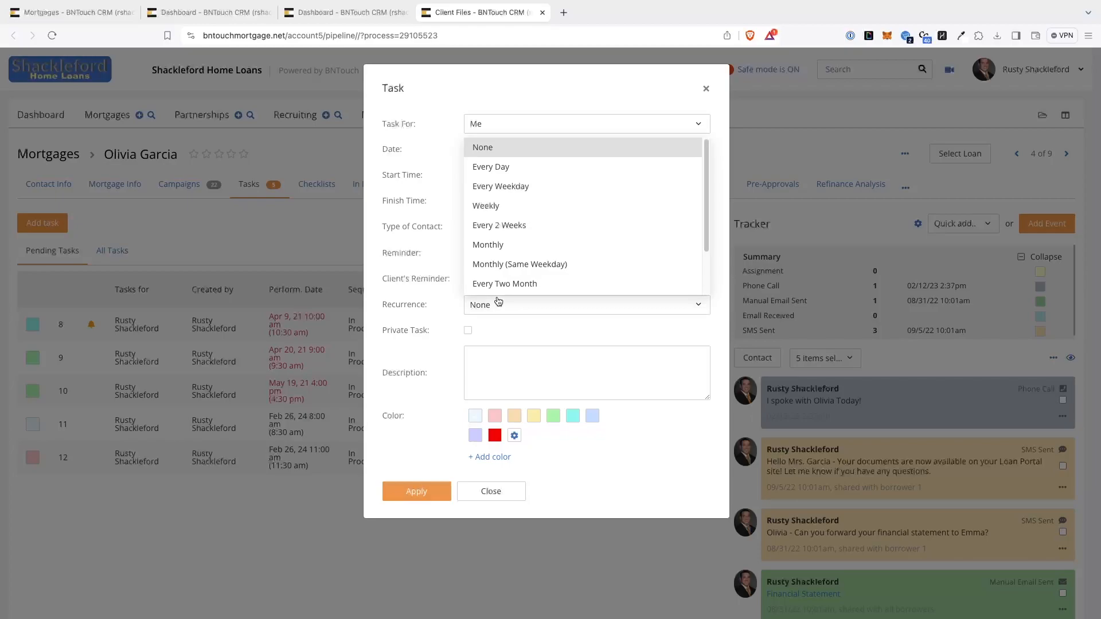
pyautogui.moveTo(485, 206)
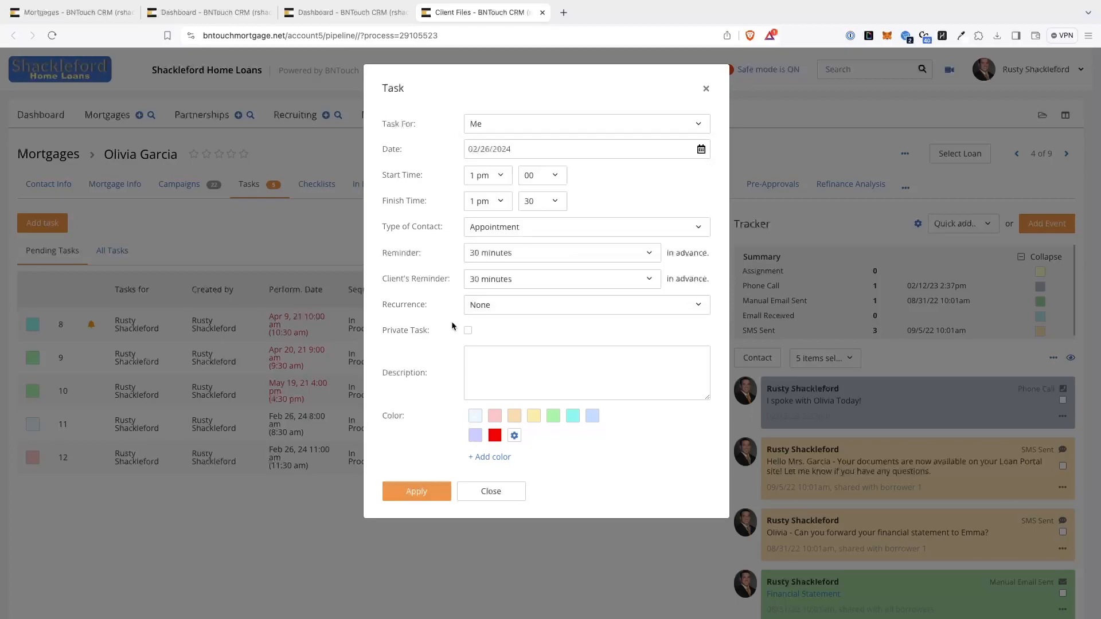
# Describe the appointment as 'Meet with Ms. Garcia to update her', colour it green, and save.
pyautogui.click(587, 373)
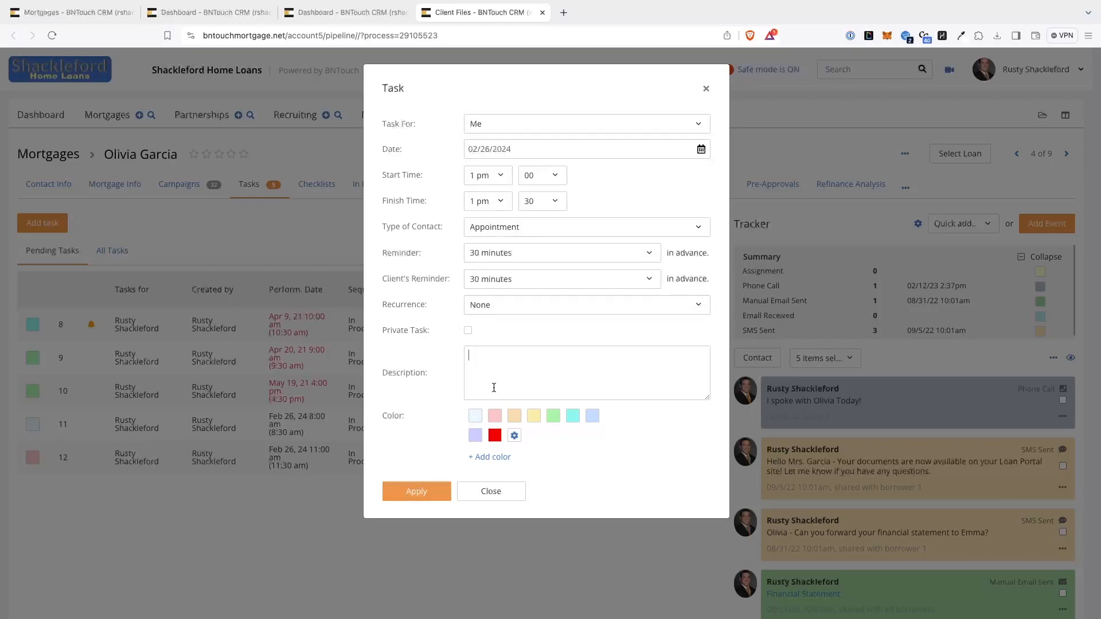
pyautogui.write('Meet wi')
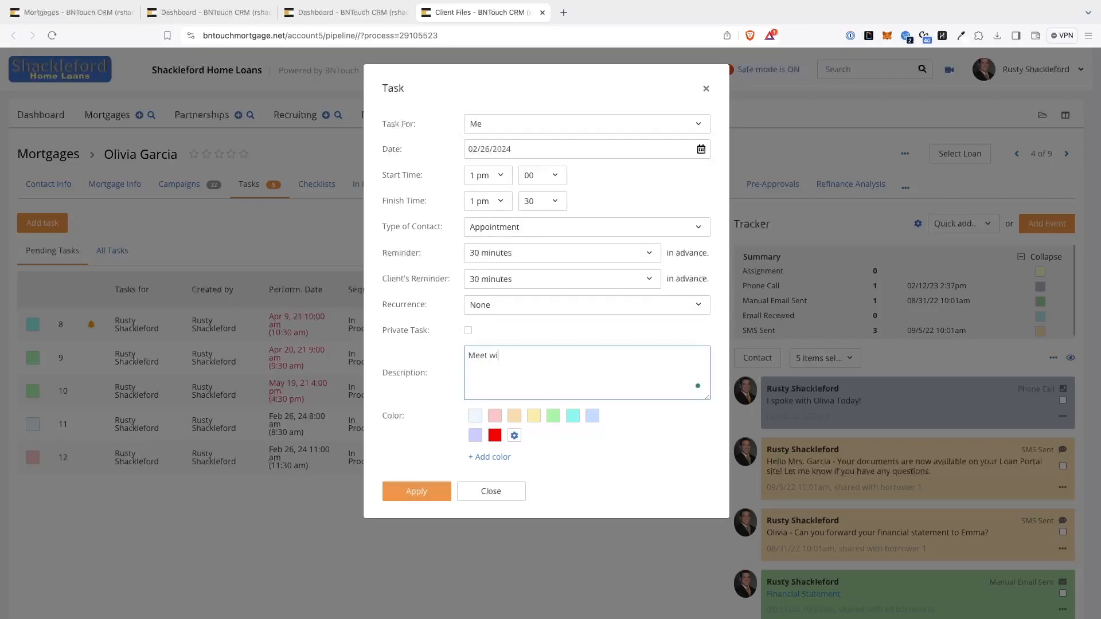
pyautogui.write('th Ms. Garcia to')
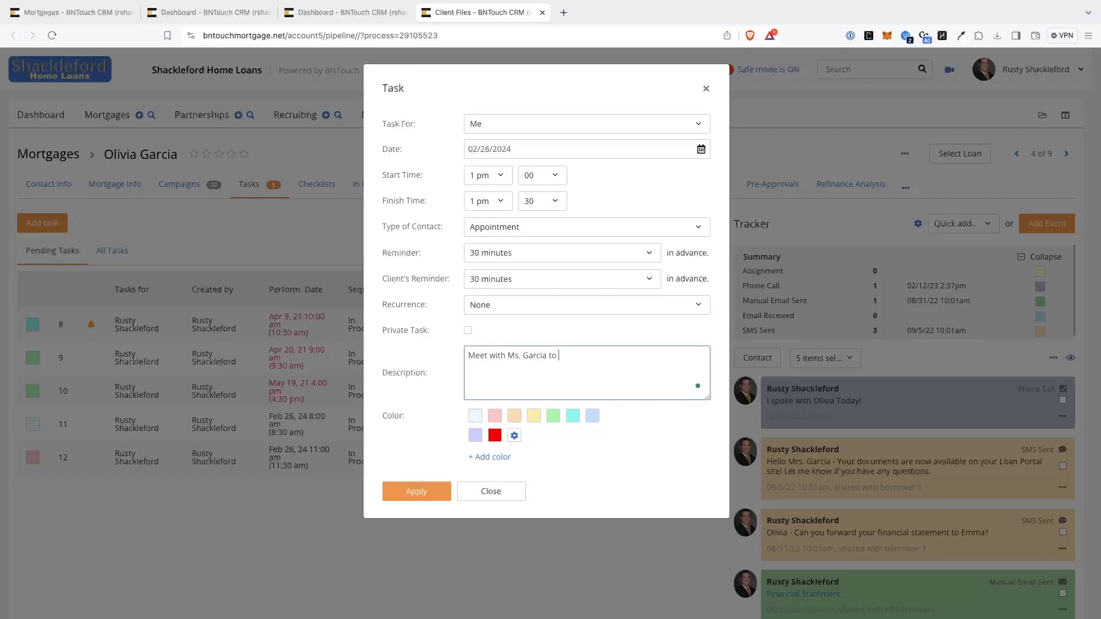
pyautogui.write('update her')
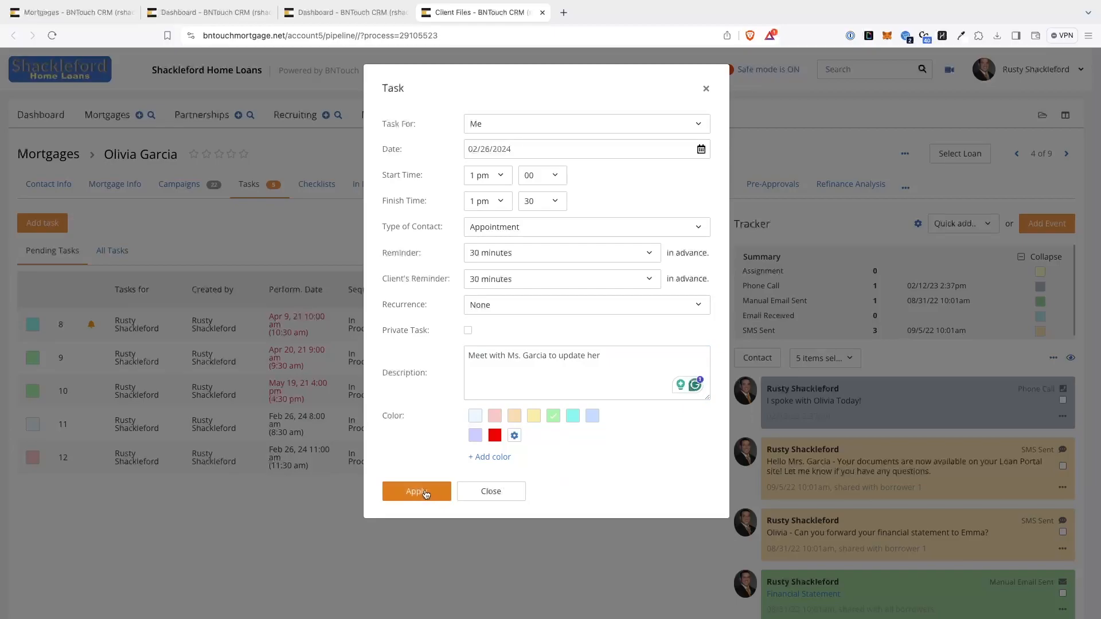
pyautogui.click(416, 491)
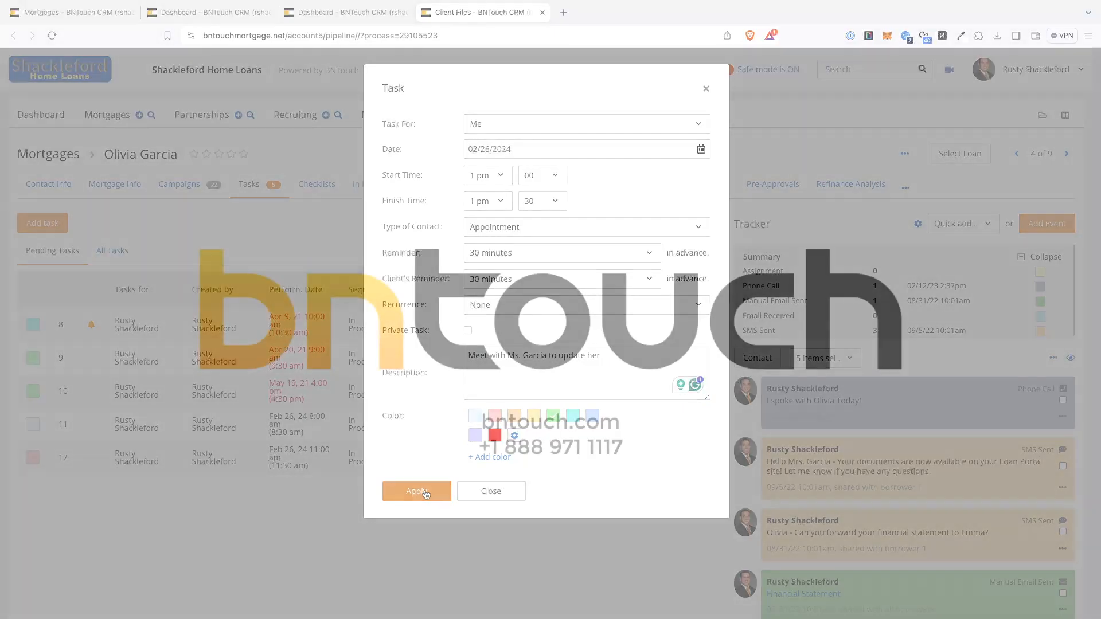